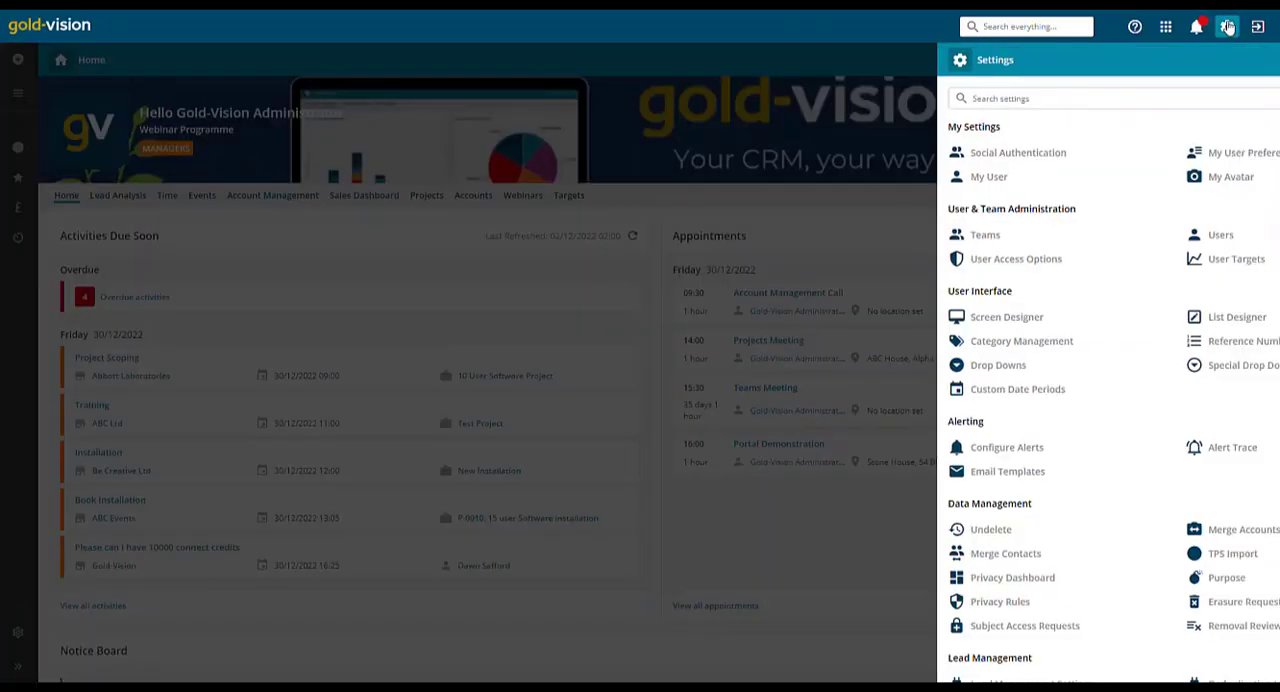
# Step: Search settings for 'user t' and open the User Target Definitions list
pyautogui.write('us')
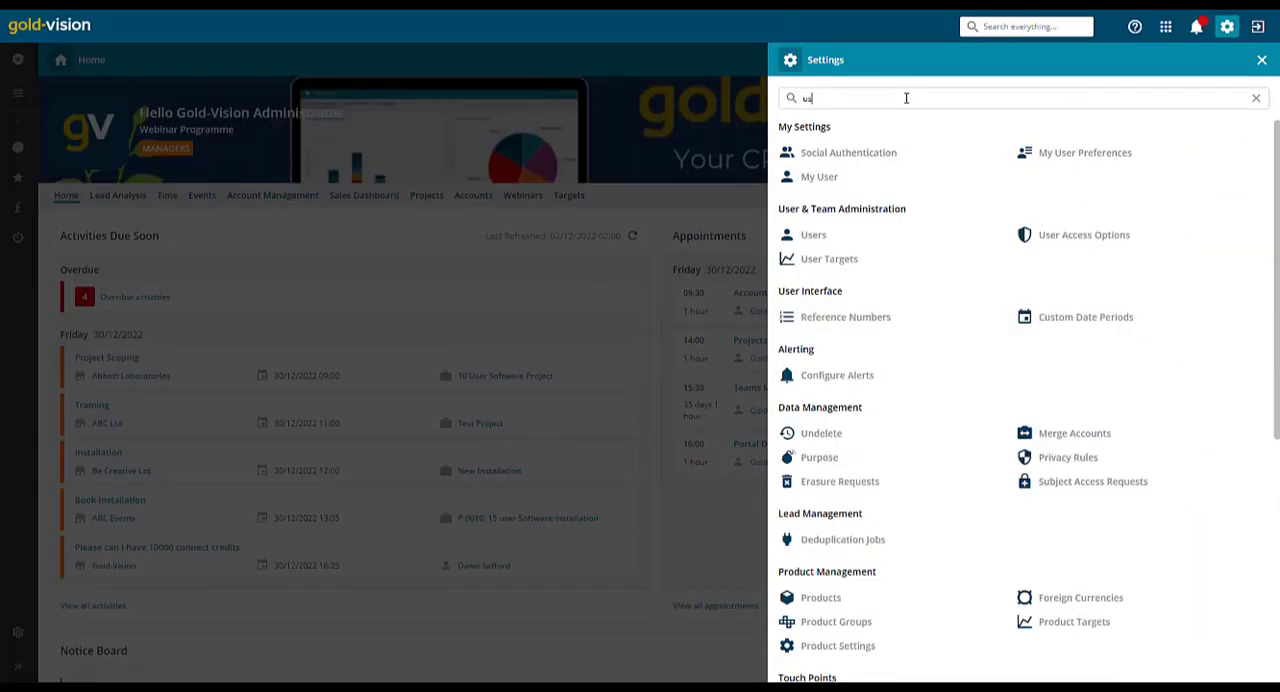
pyautogui.write('ser t')
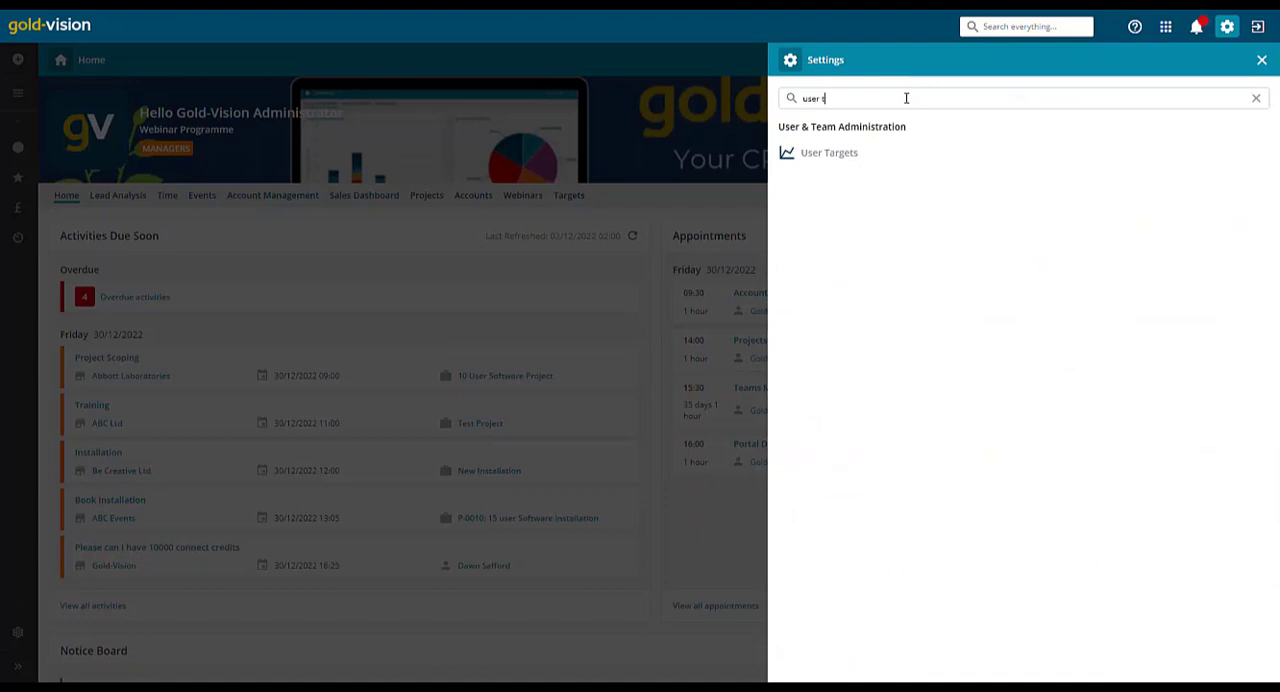
pyautogui.click(829, 152)
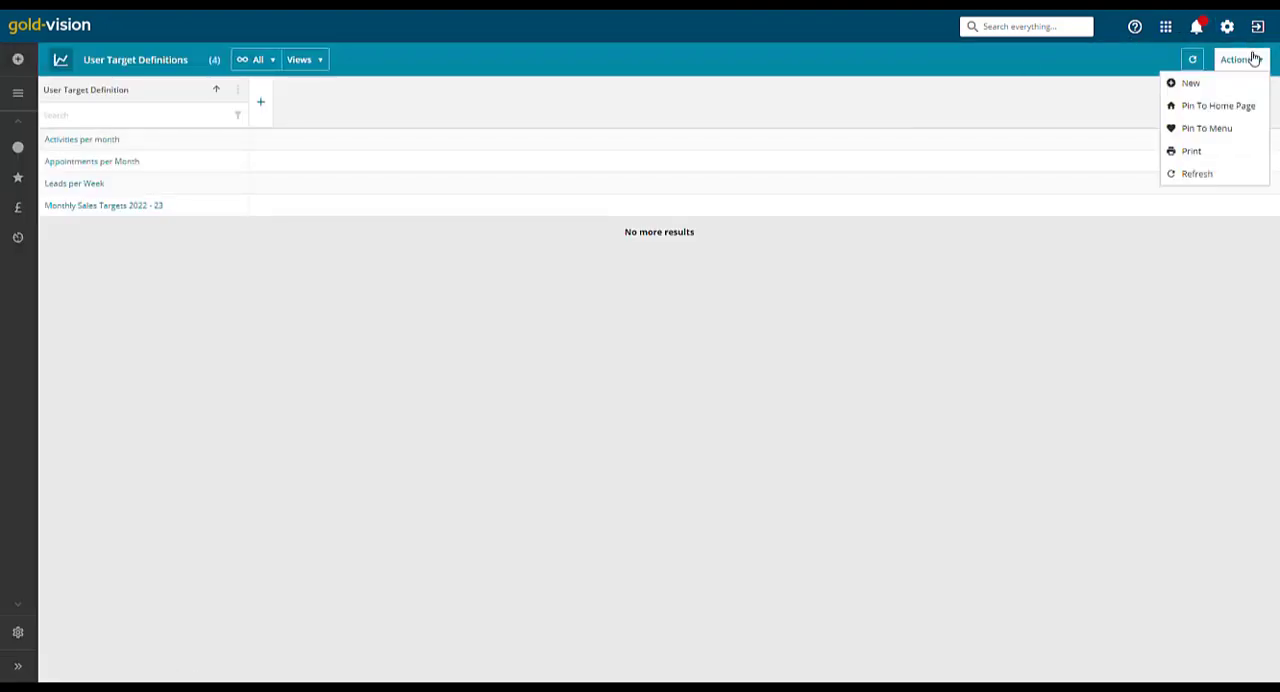
# Step: Create a new user target definition of type Sales per Month
pyautogui.click(1191, 84)
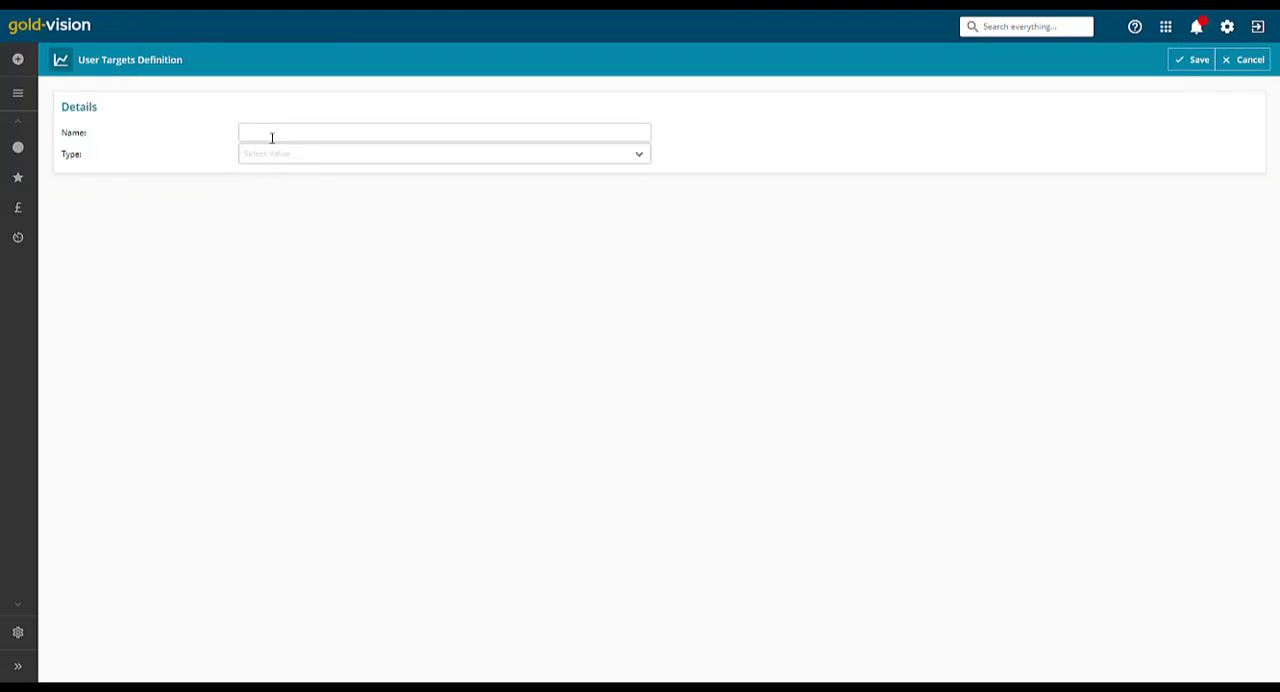
pyautogui.click(443, 153)
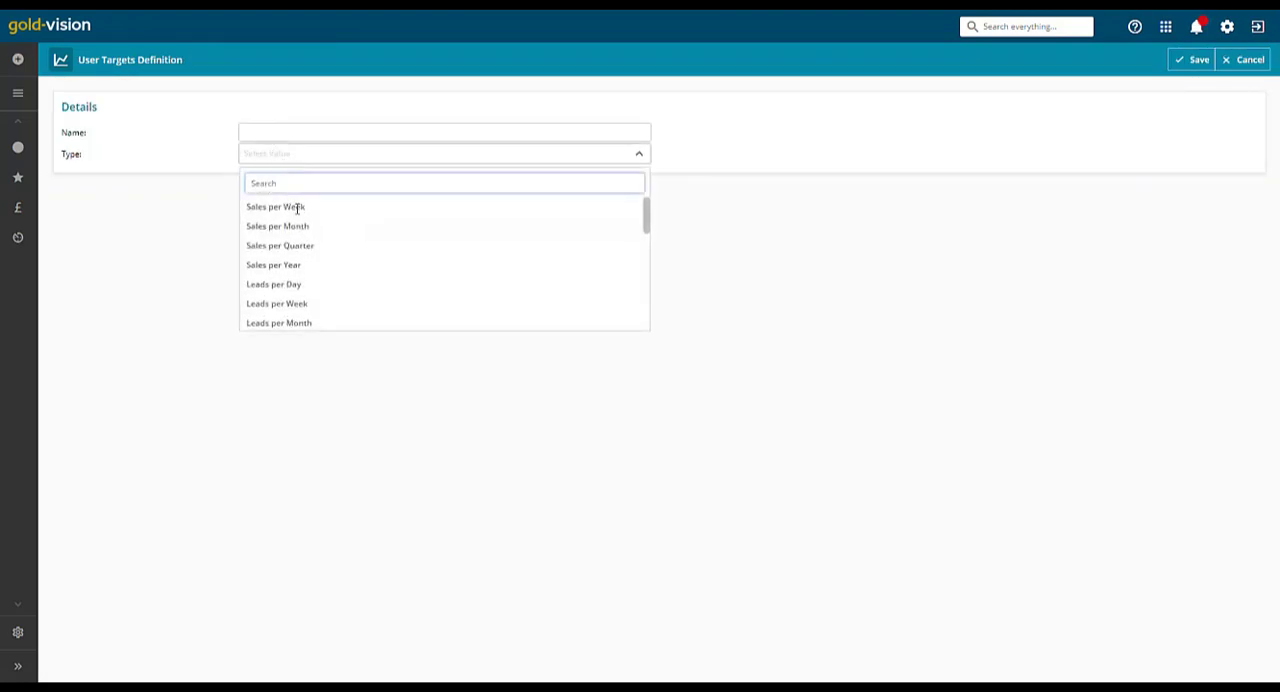
pyautogui.click(278, 225)
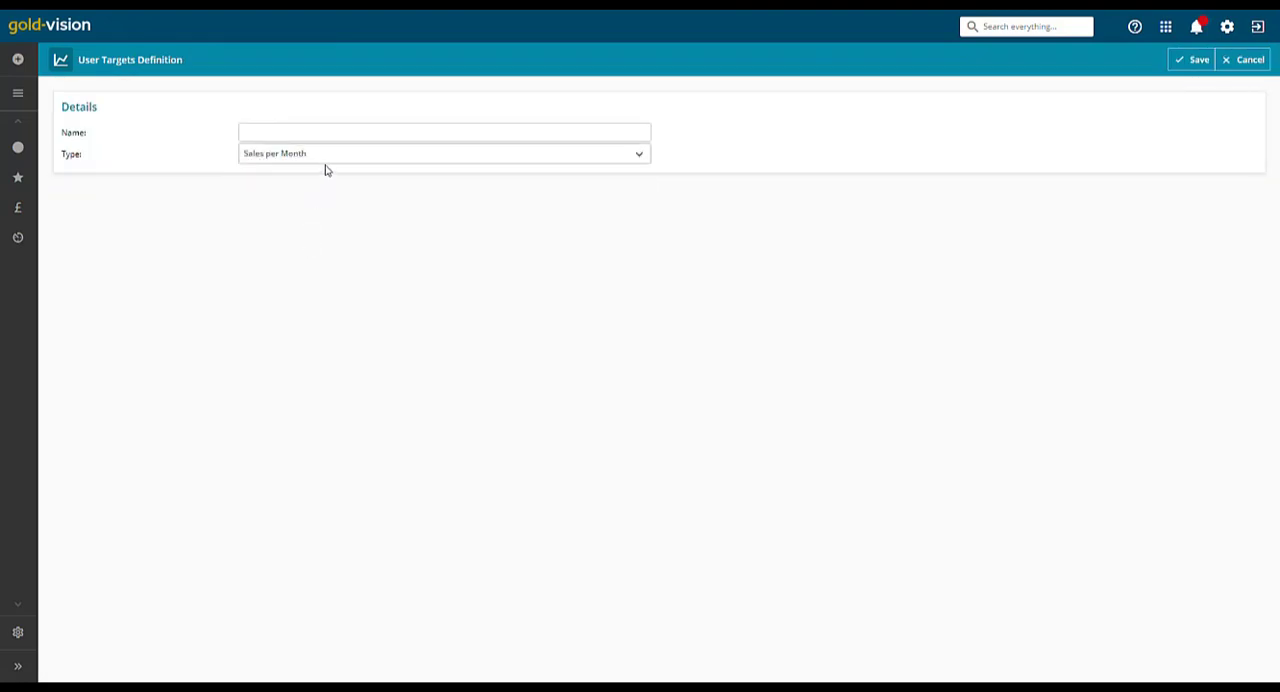
pyautogui.click(443, 153)
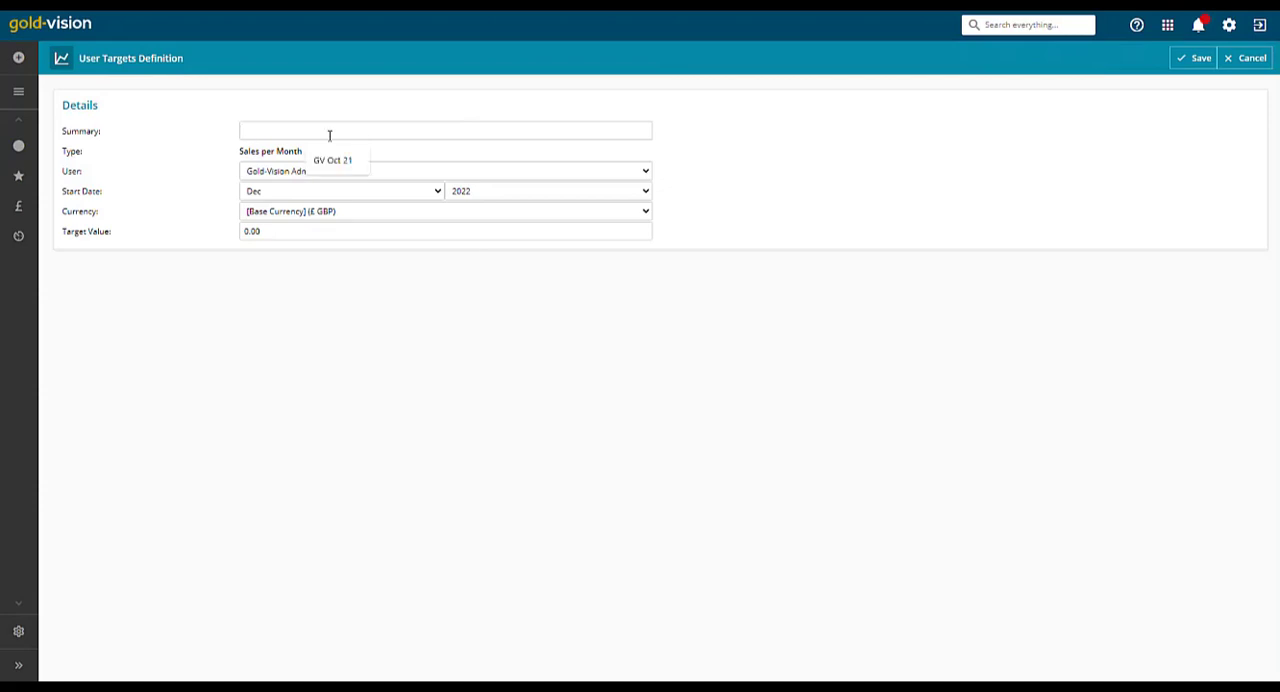
# Step: Save the Jan 23 target starting January 2023 with a 10000 target value
pyautogui.click(440, 170)
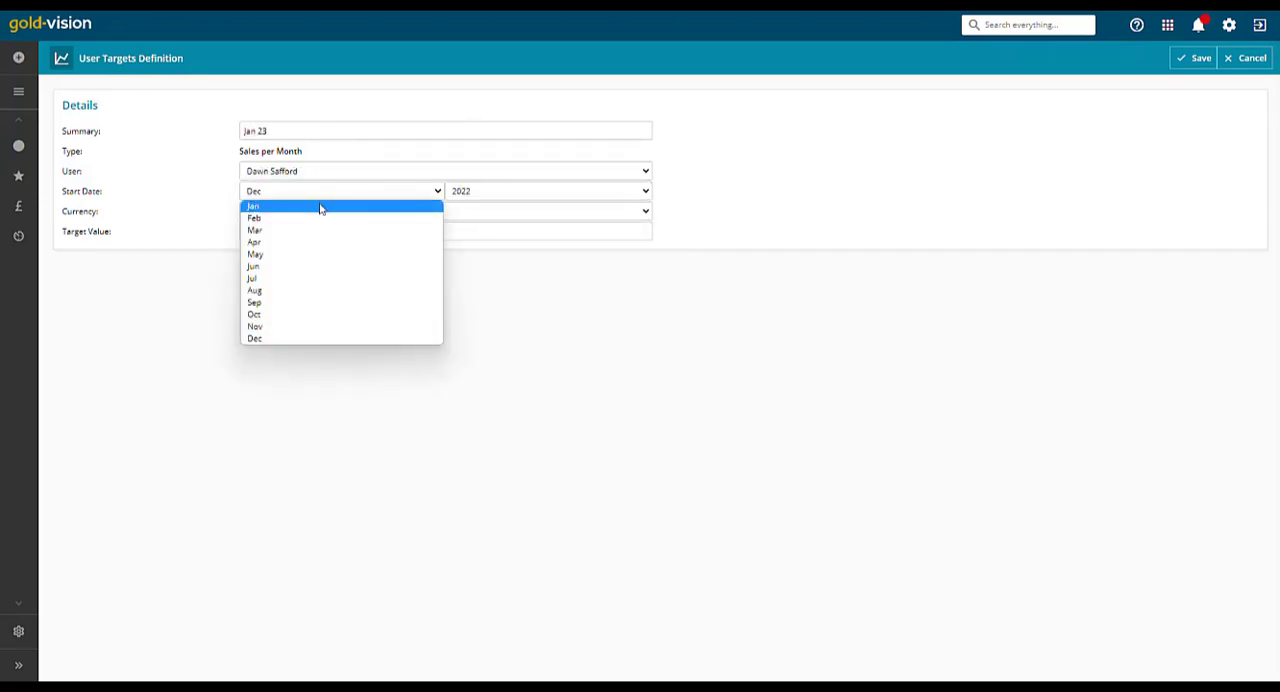
pyautogui.click(245, 205)
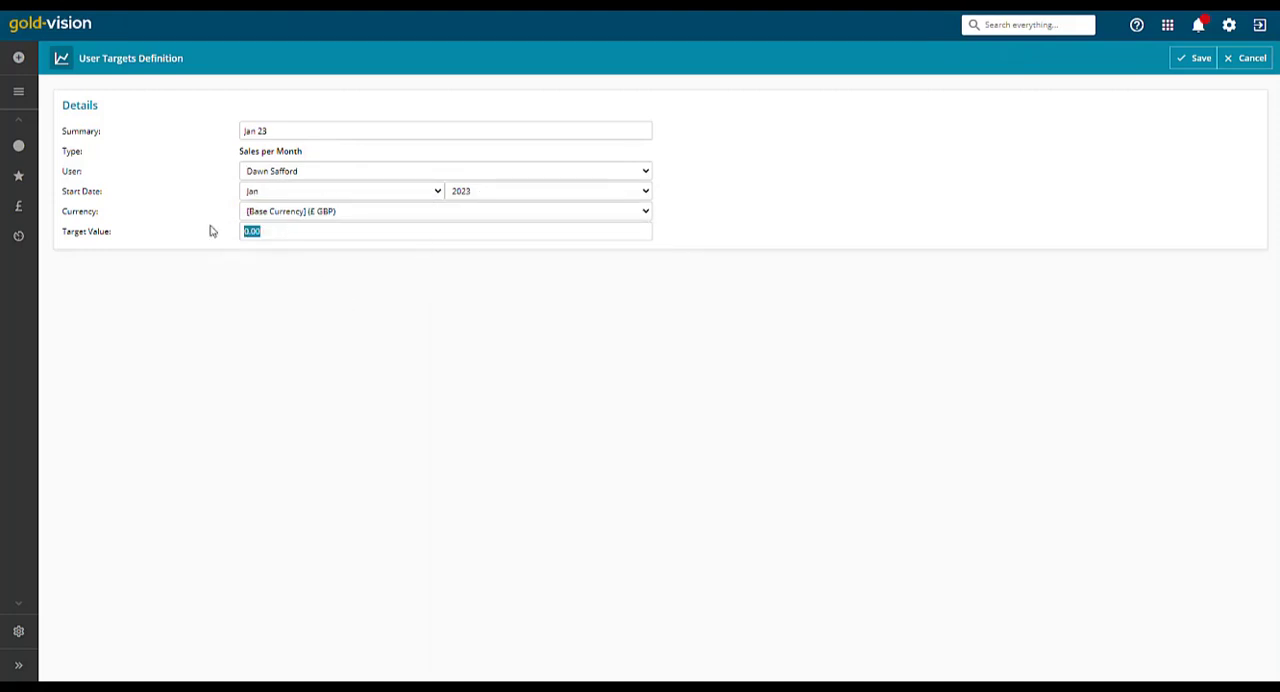
pyautogui.write('10000')
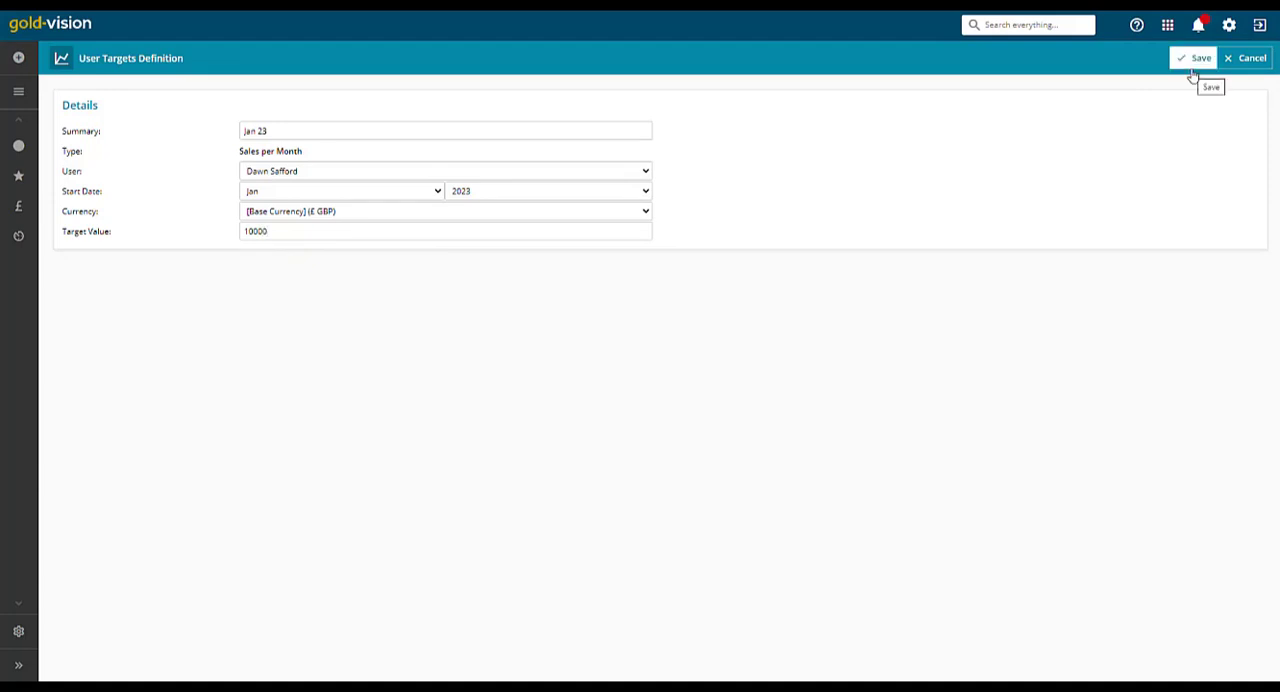
pyautogui.click(1178, 57)
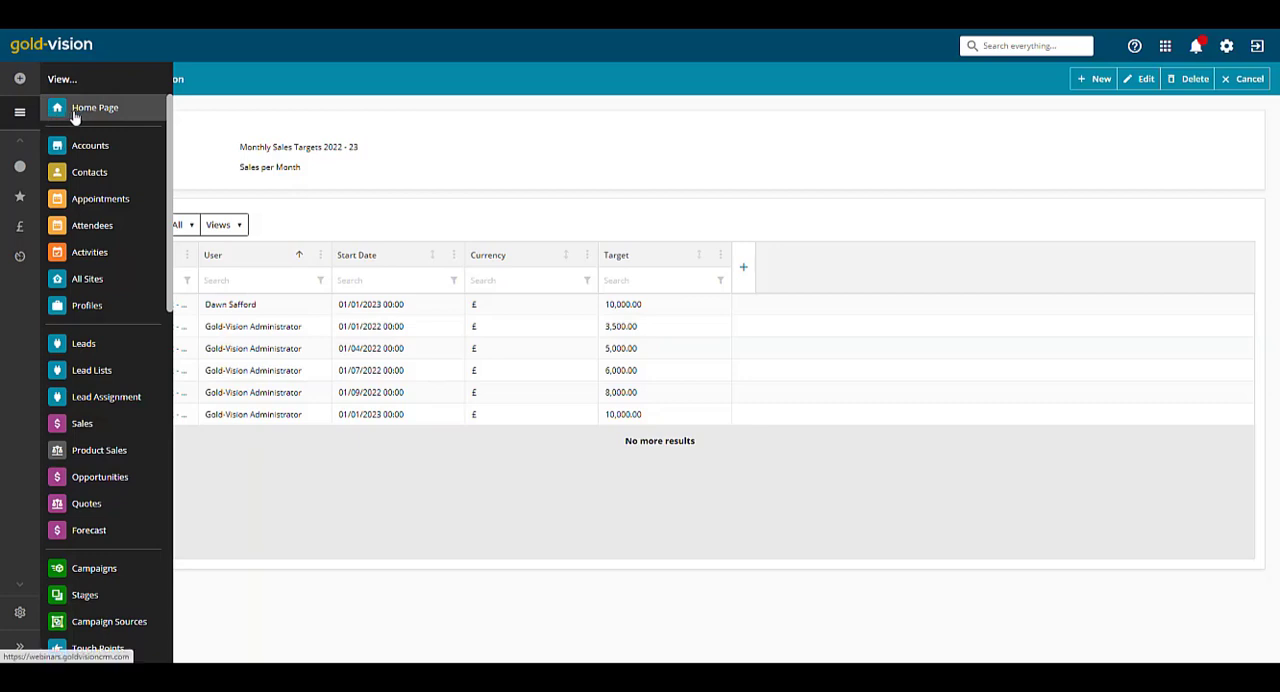
pyautogui.moveTo(88, 530)
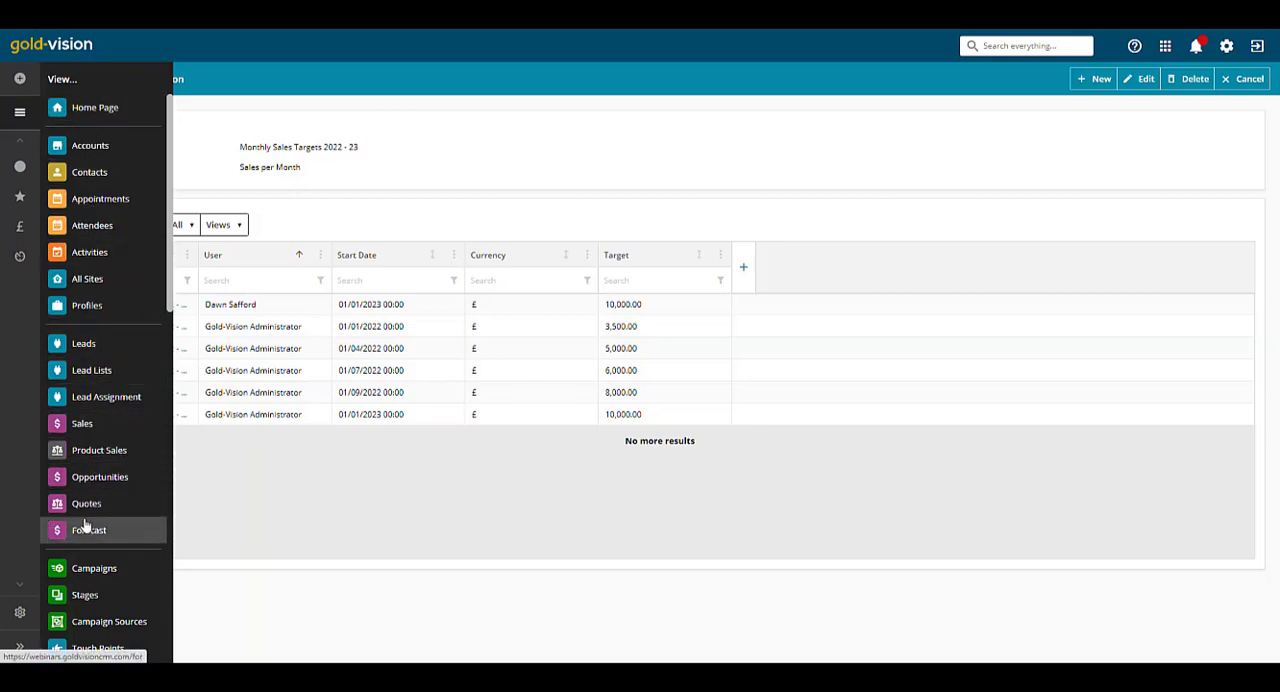
# Step: Filter the Forecast list to state (Any) and forecast dates Jan 2022 – Dec 2023
pyautogui.click(88, 529)
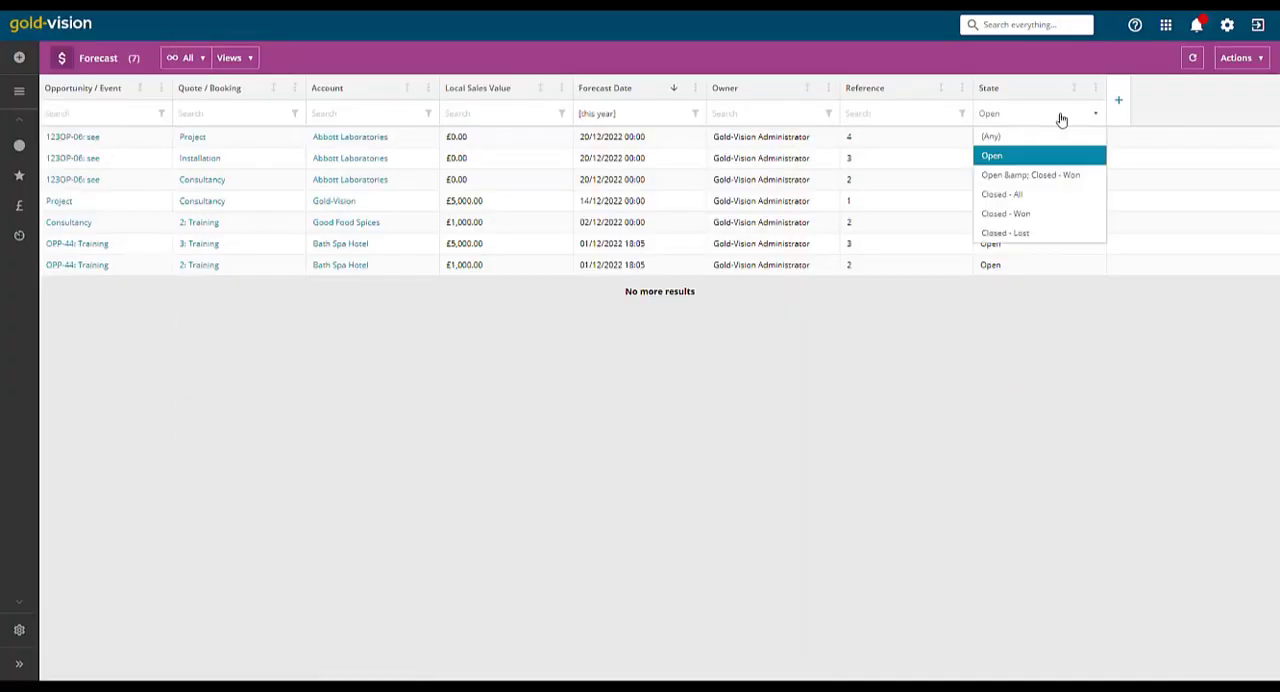
pyautogui.click(992, 136)
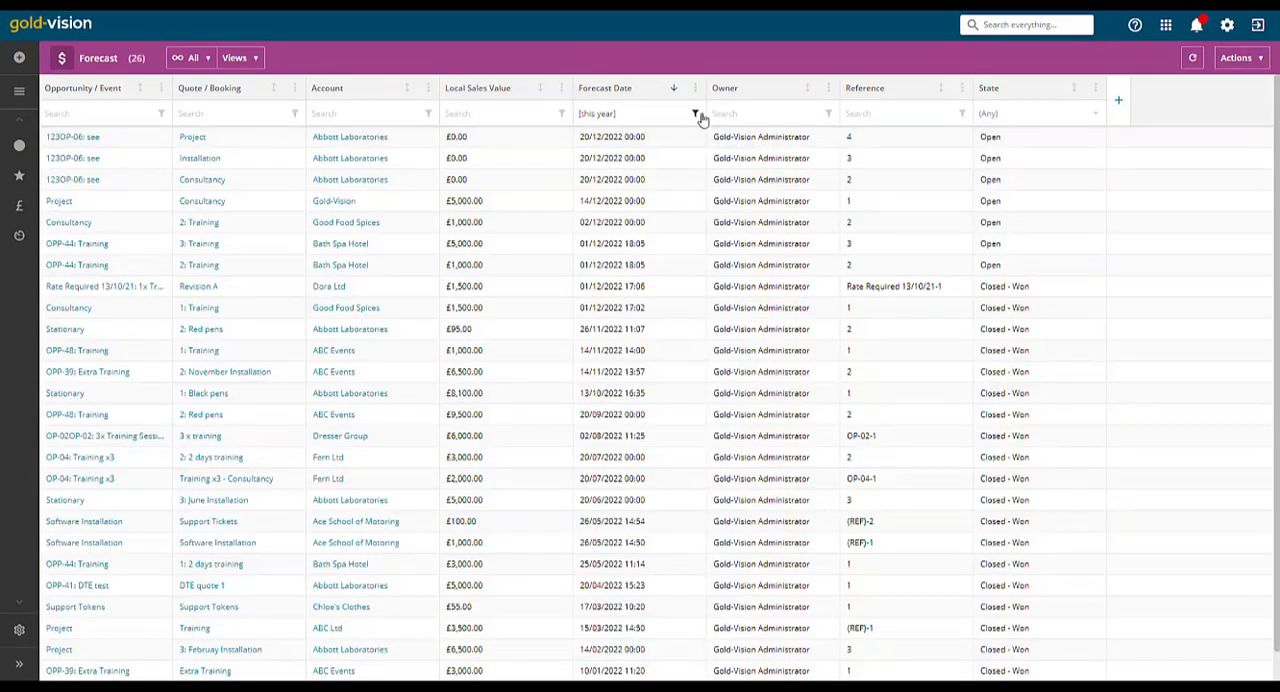
pyautogui.click(694, 113)
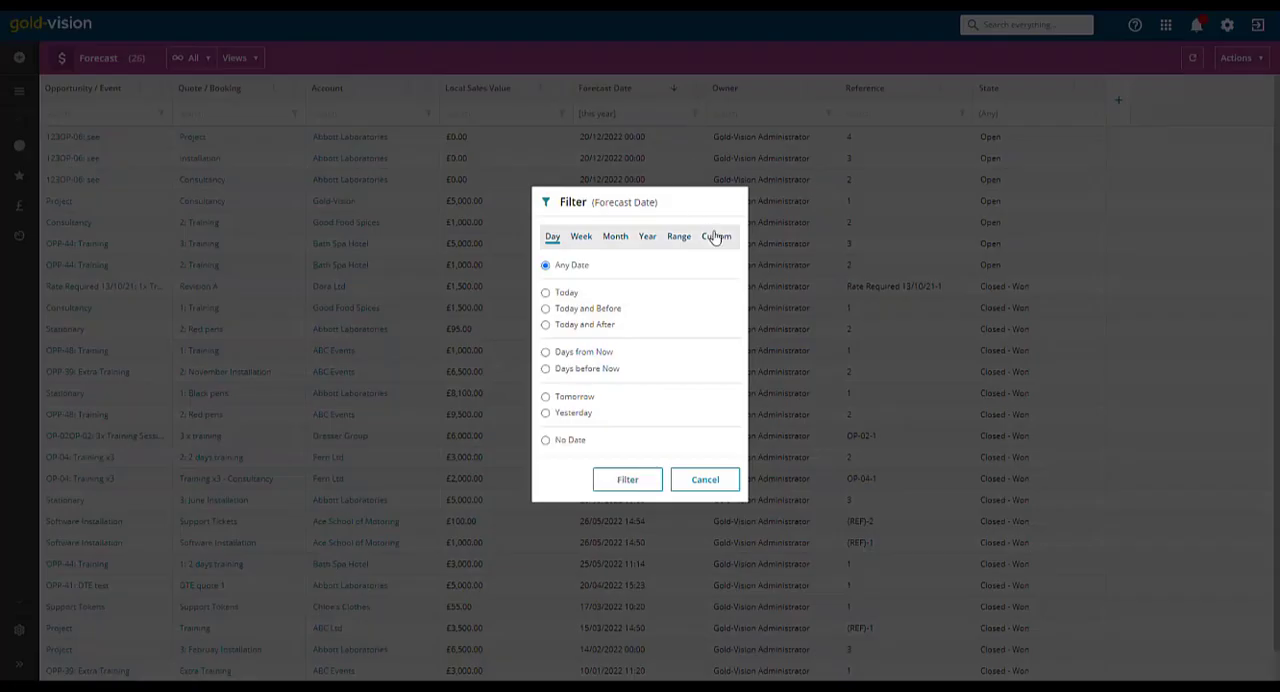
pyautogui.click(716, 236)
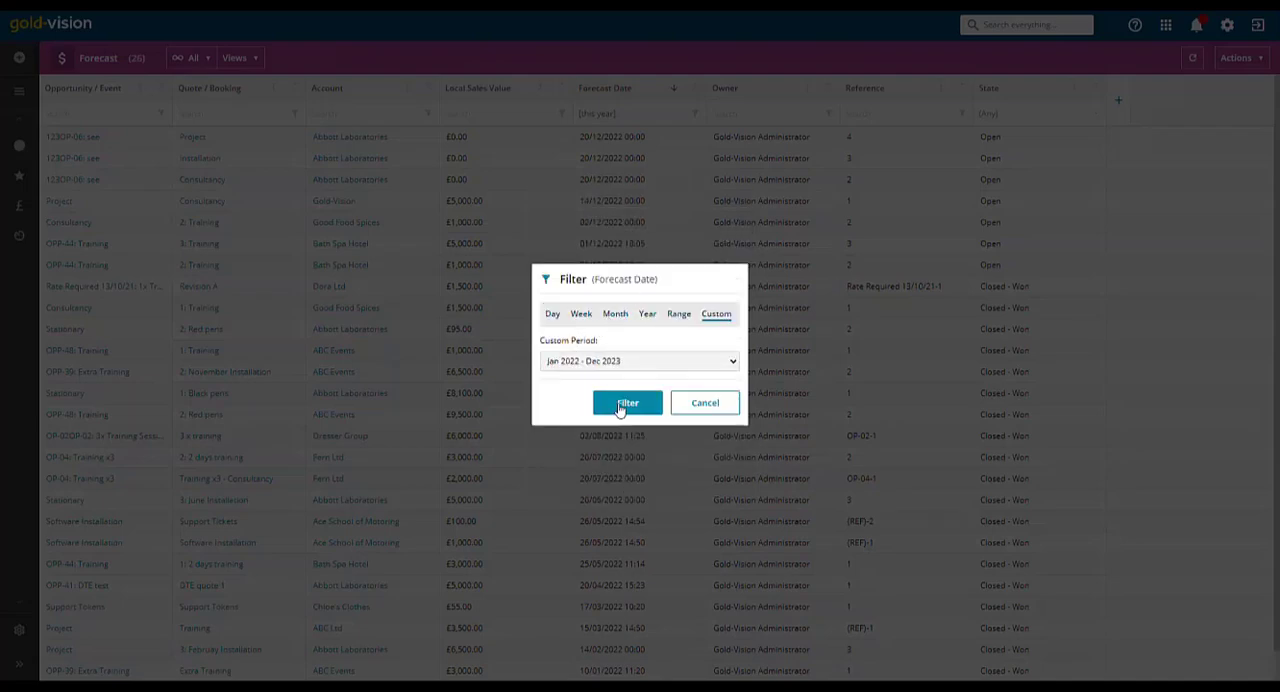
pyautogui.click(627, 403)
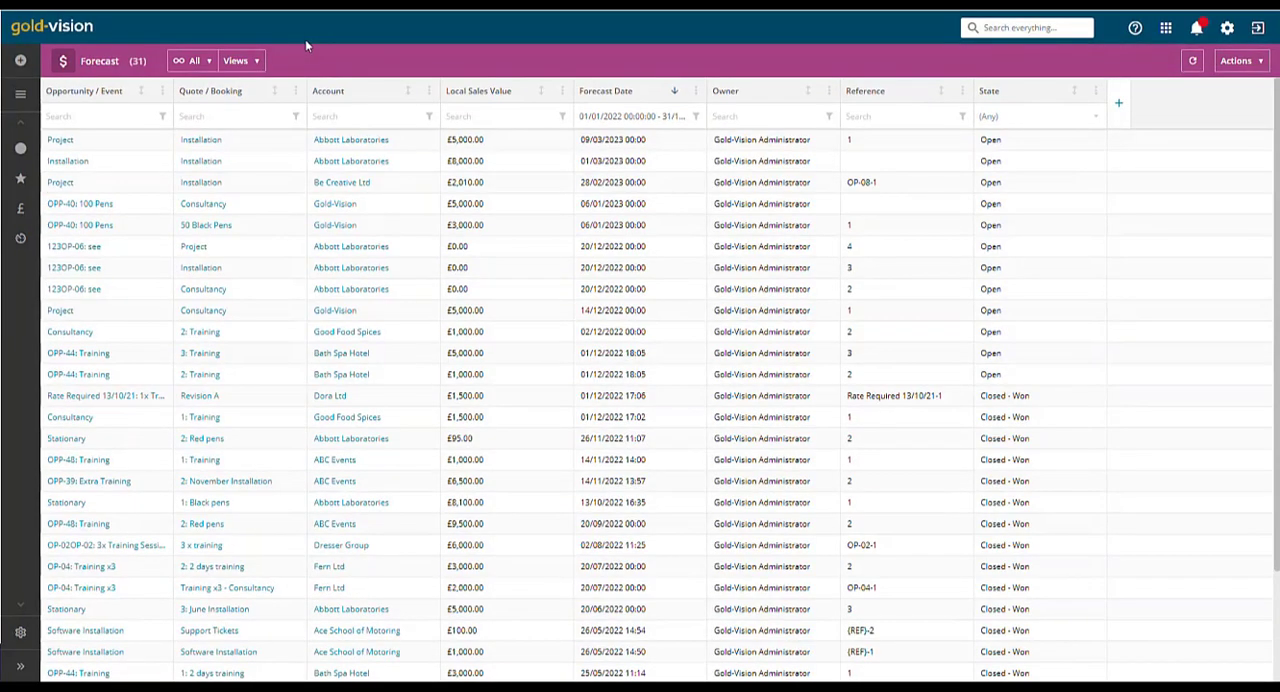
# Step: Switch forecasts to report view and start a target chart named Forecast 22-23
pyautogui.click(239, 60)
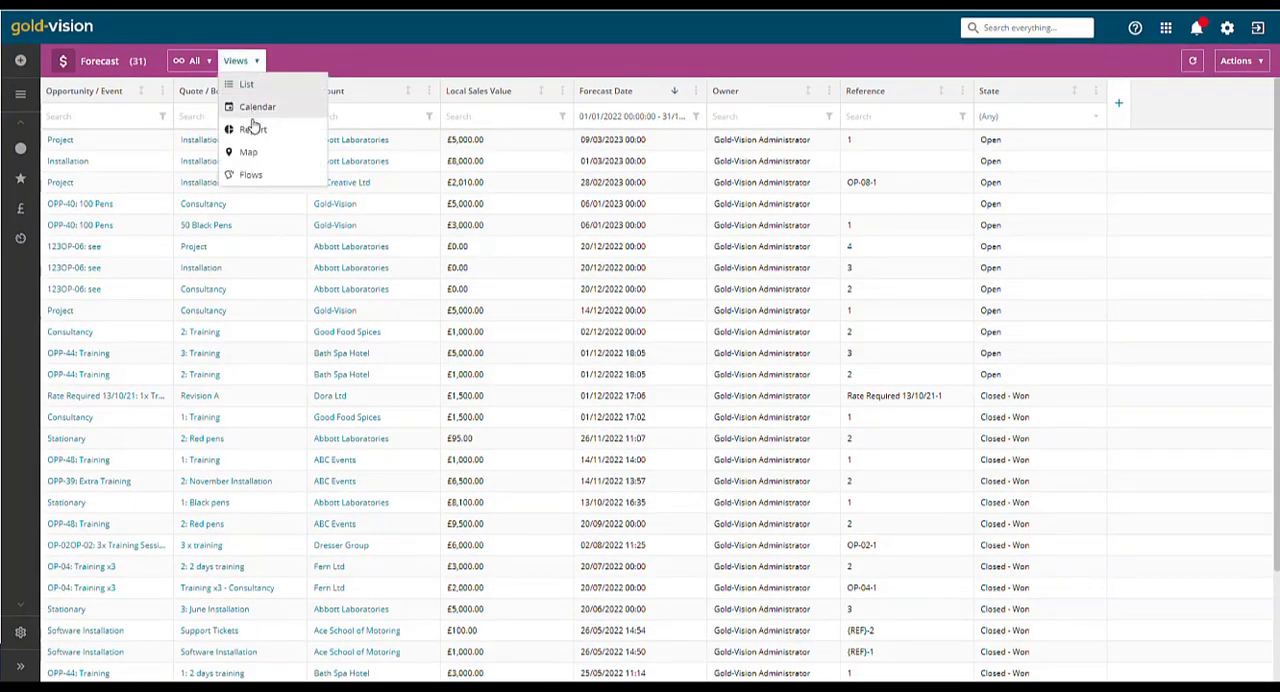
pyautogui.click(252, 128)
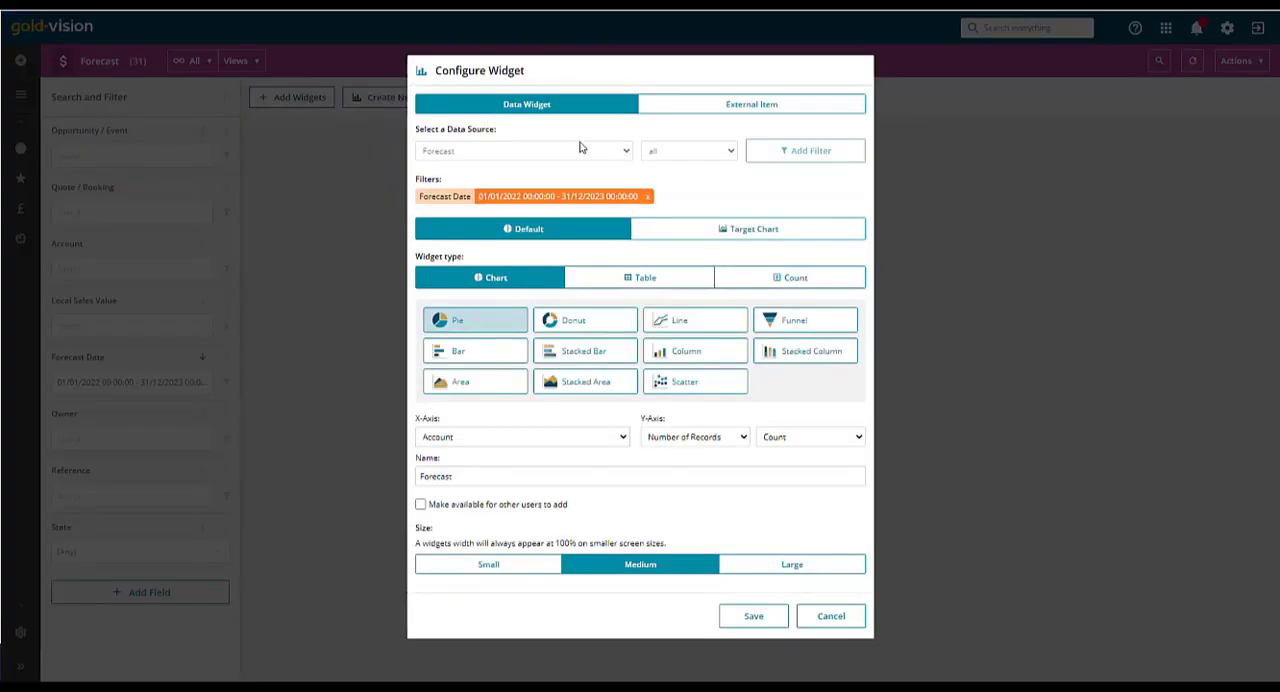
pyautogui.click(748, 228)
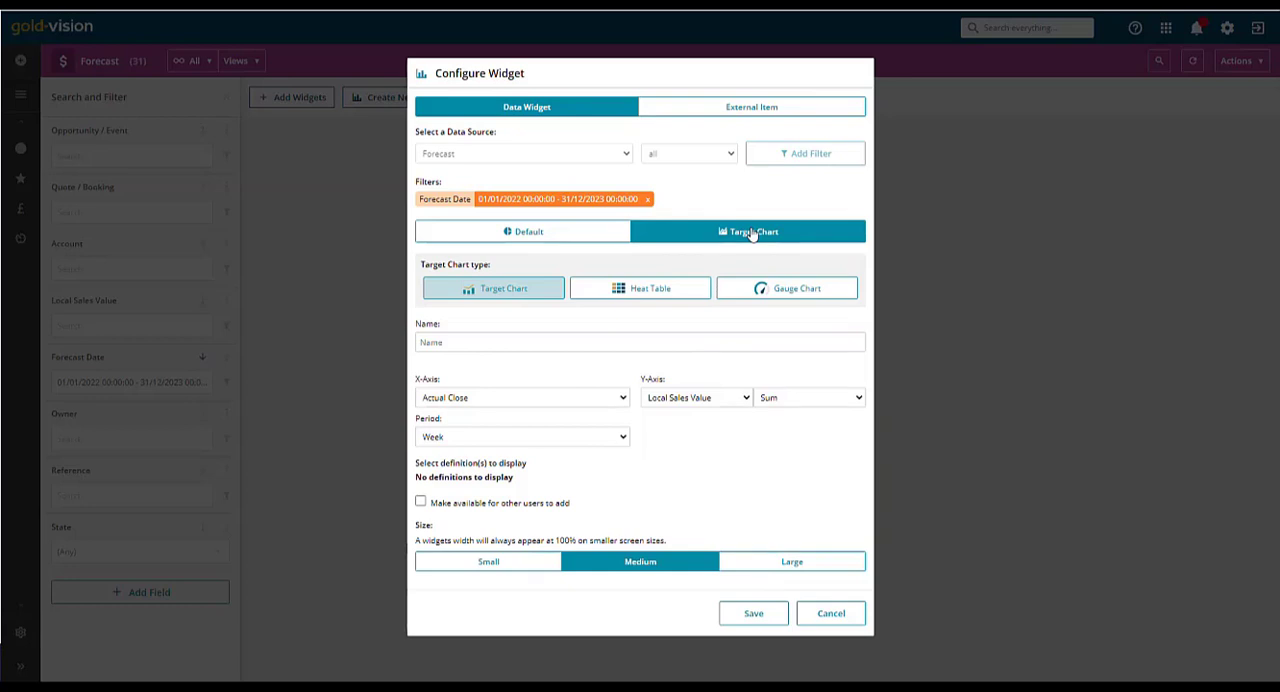
pyautogui.click(638, 341)
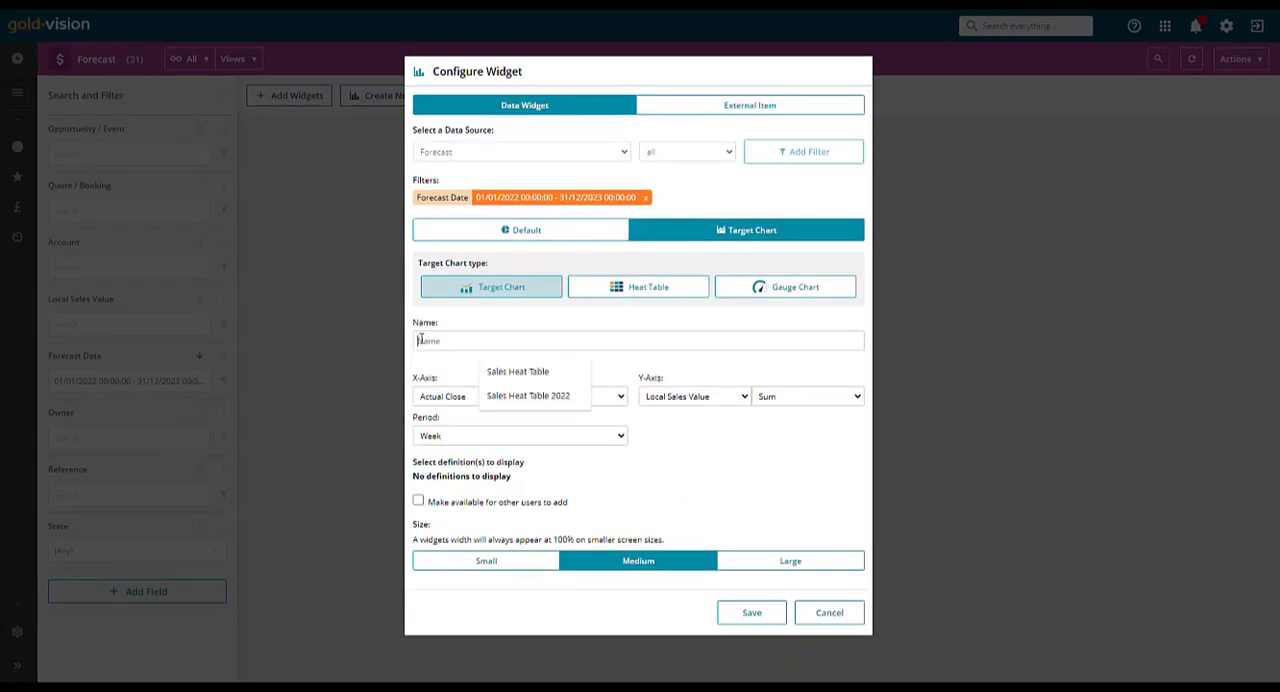
# Step: Plot Forecast Date by Month, make the chart available to others, and save it
pyautogui.click(517, 396)
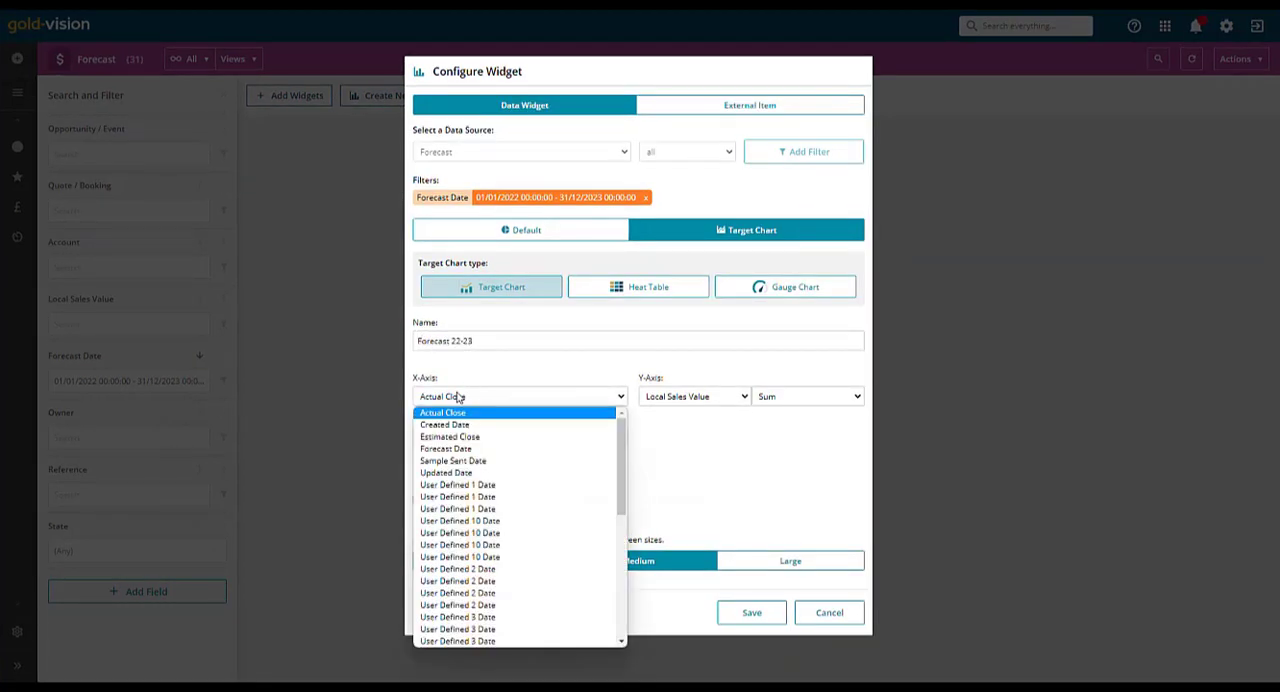
pyautogui.click(448, 448)
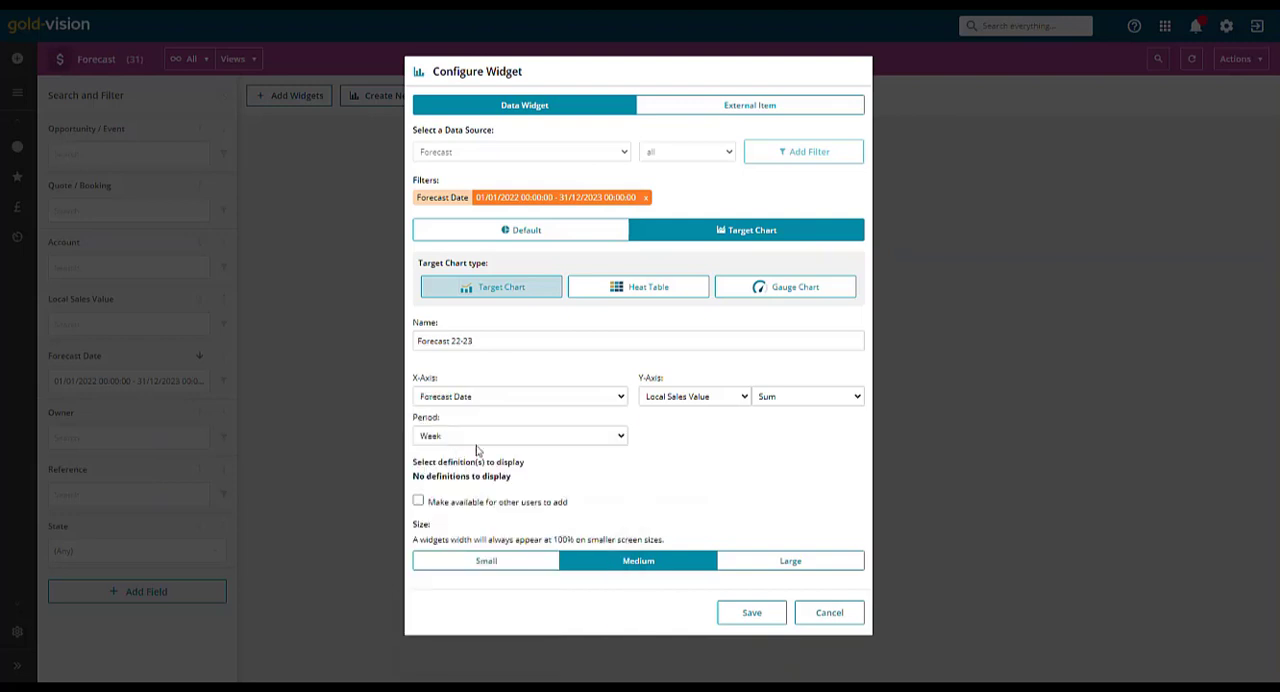
pyautogui.click(518, 435)
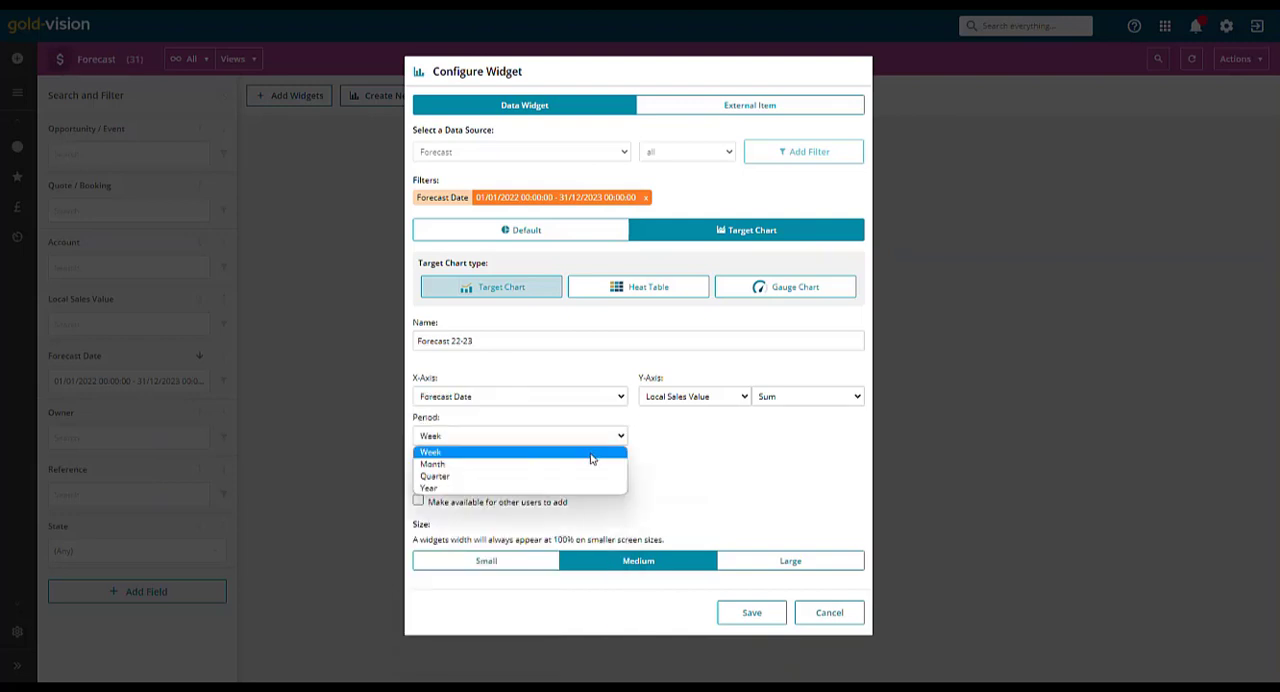
pyautogui.click(433, 464)
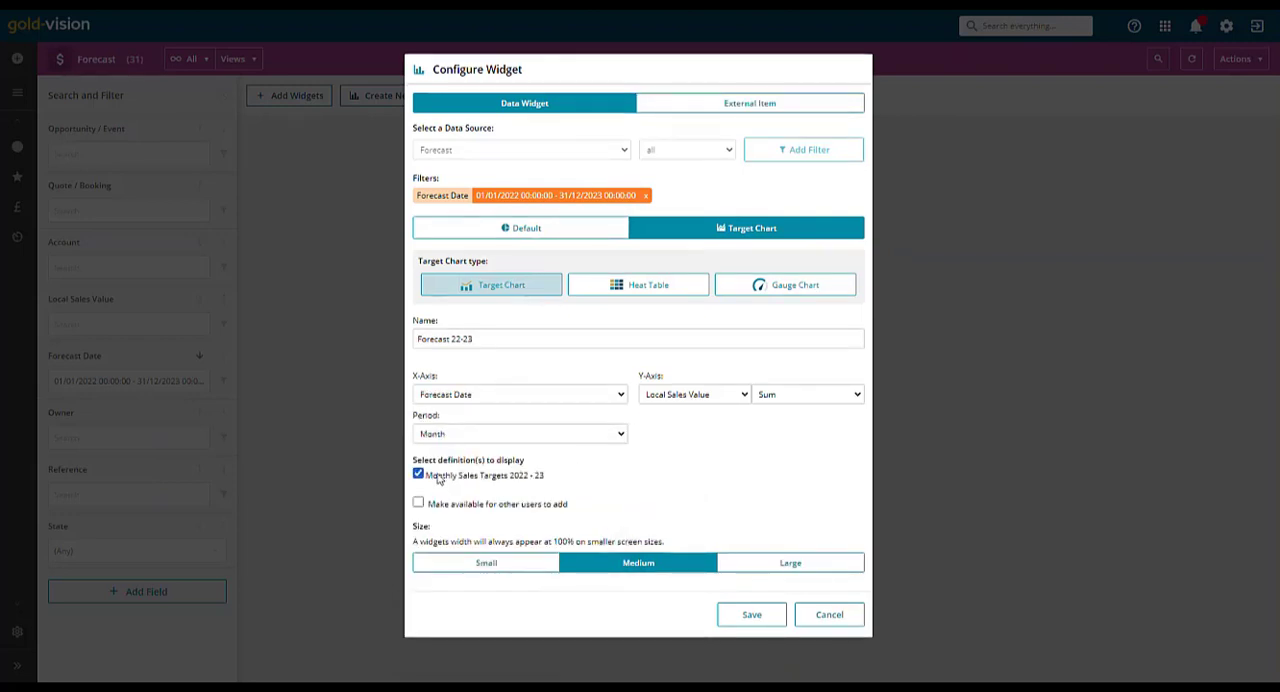
pyautogui.click(417, 502)
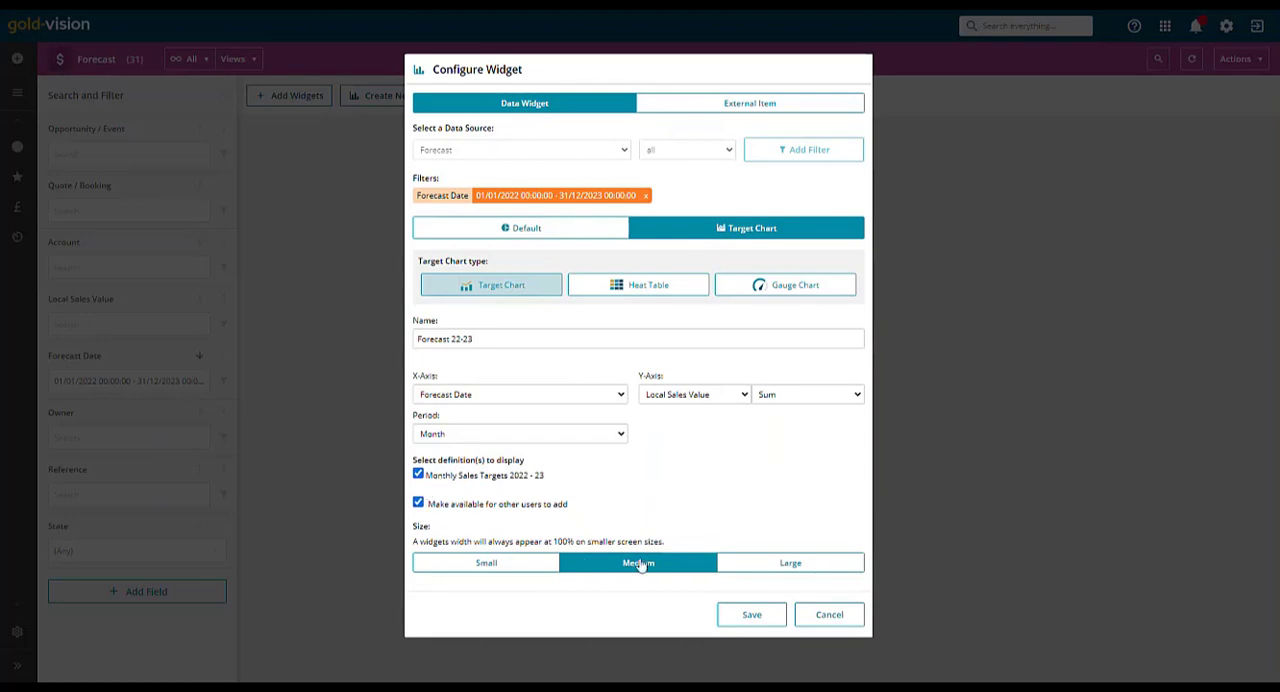
pyautogui.click(751, 615)
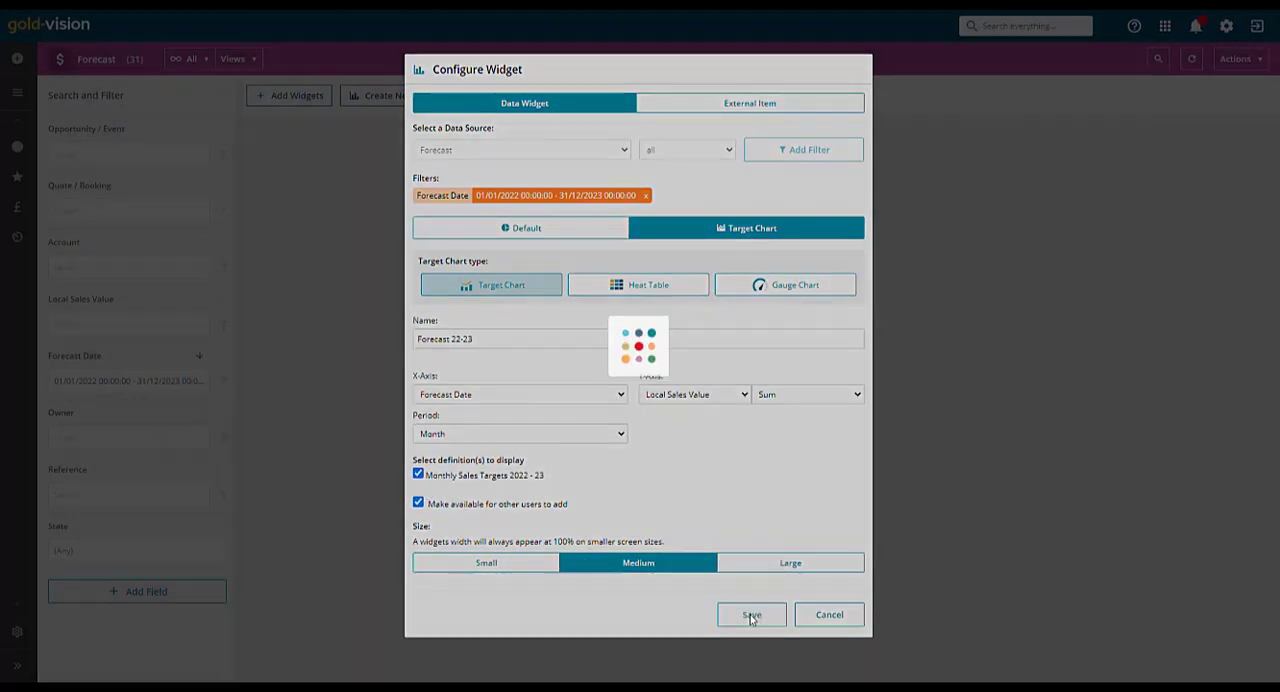
pyautogui.click(751, 614)
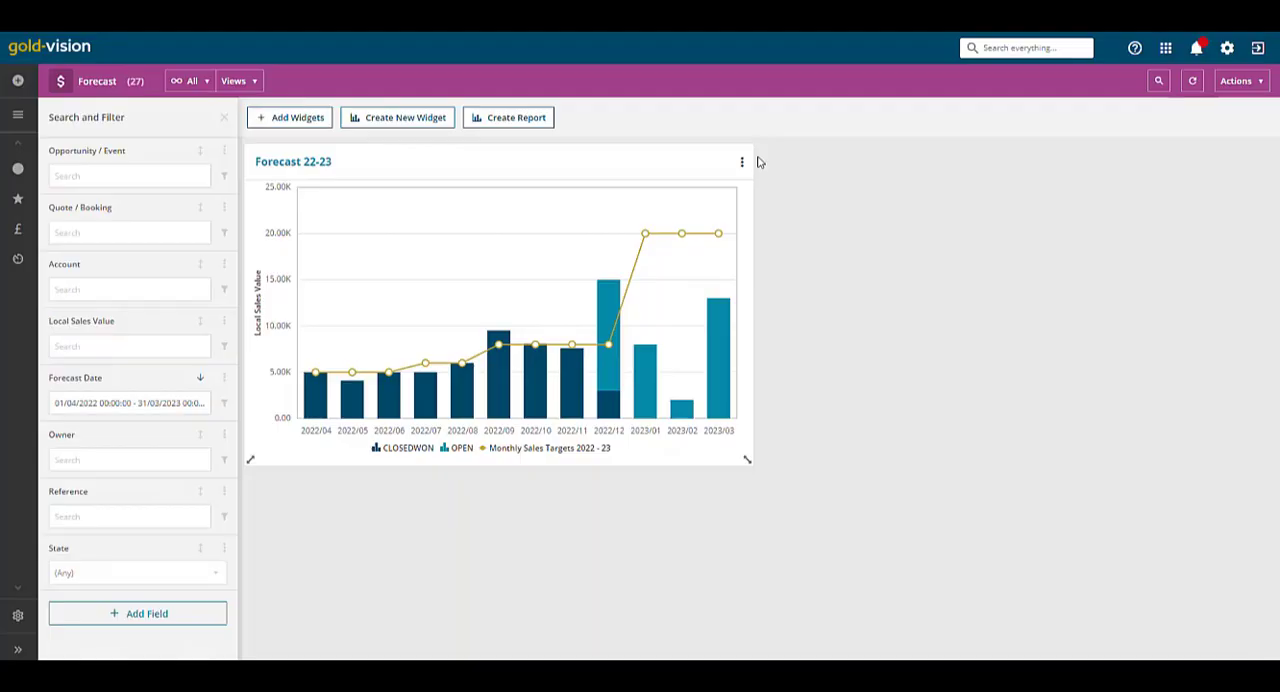
# Step: Pin the Forecast 22-23 chart to a home page dashboard, entering 'Fo' for the dashboard
pyautogui.click(742, 161)
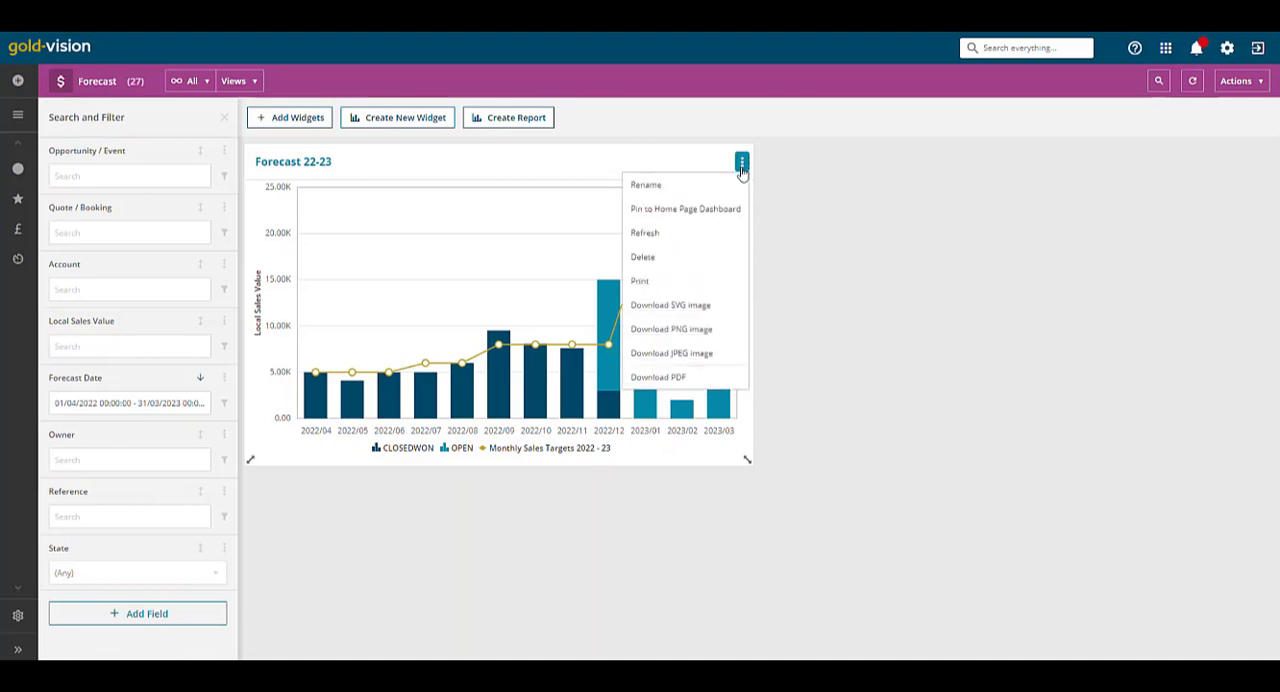
pyautogui.click(684, 208)
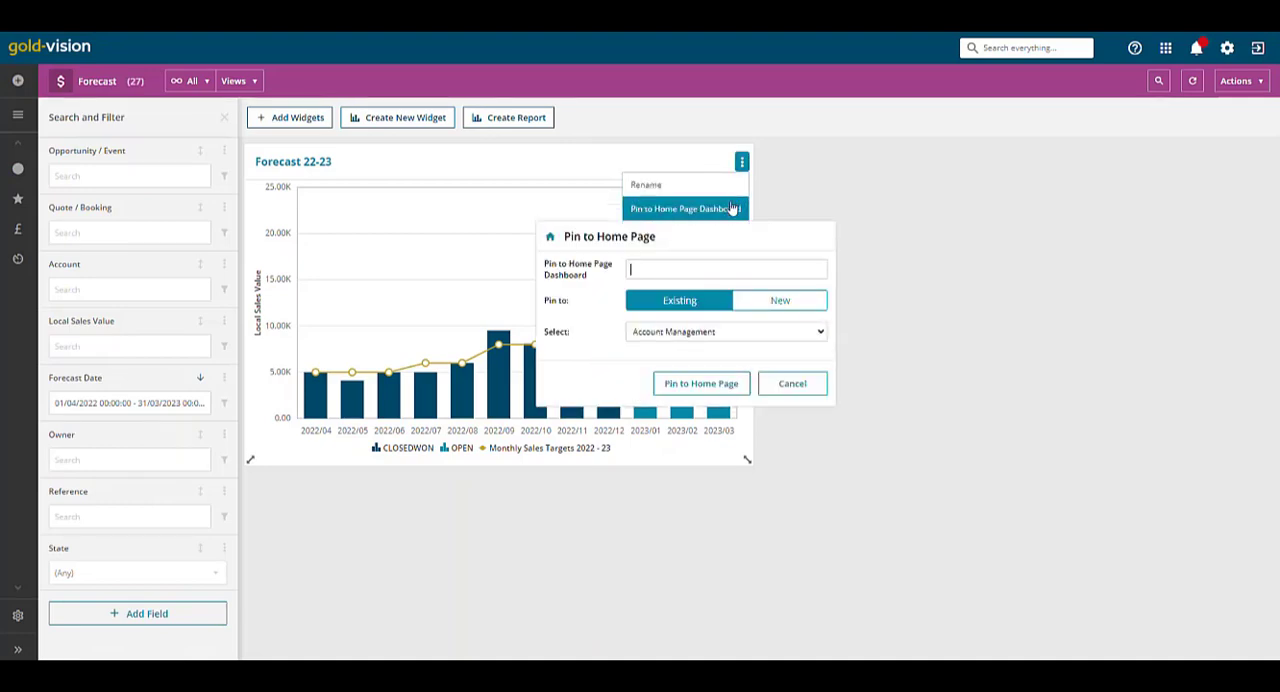
pyautogui.write('Forecast 22-')
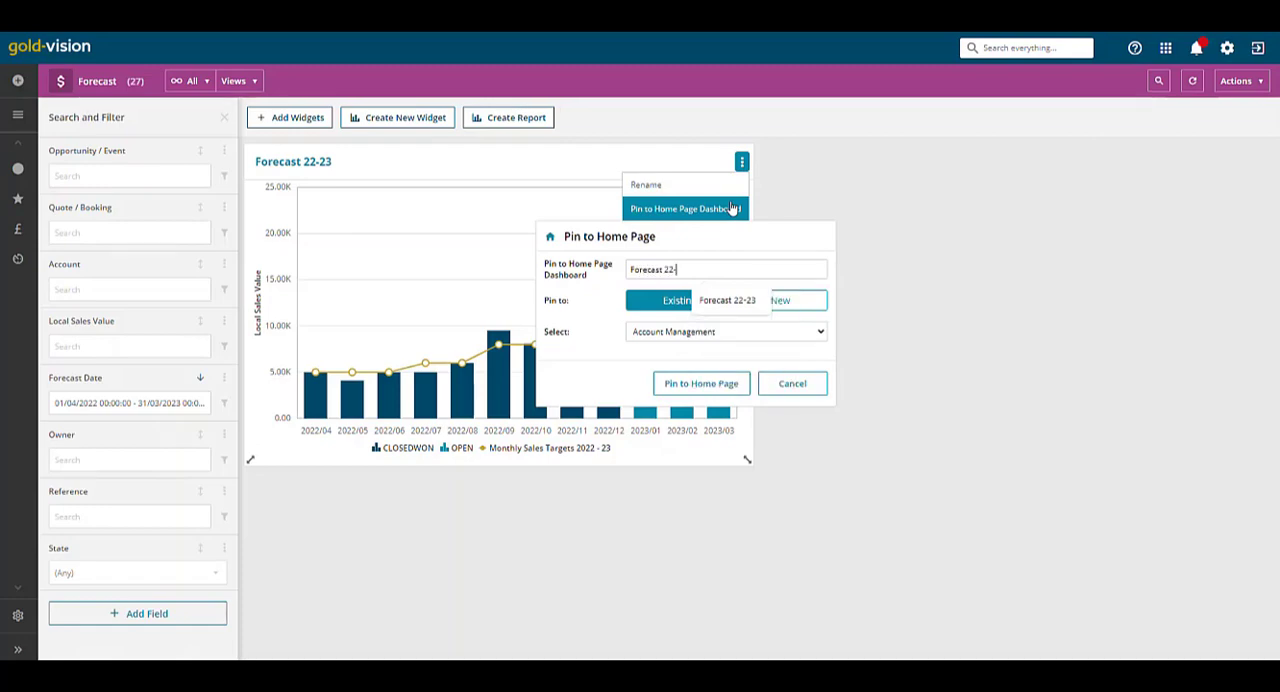
pyautogui.click(725, 331)
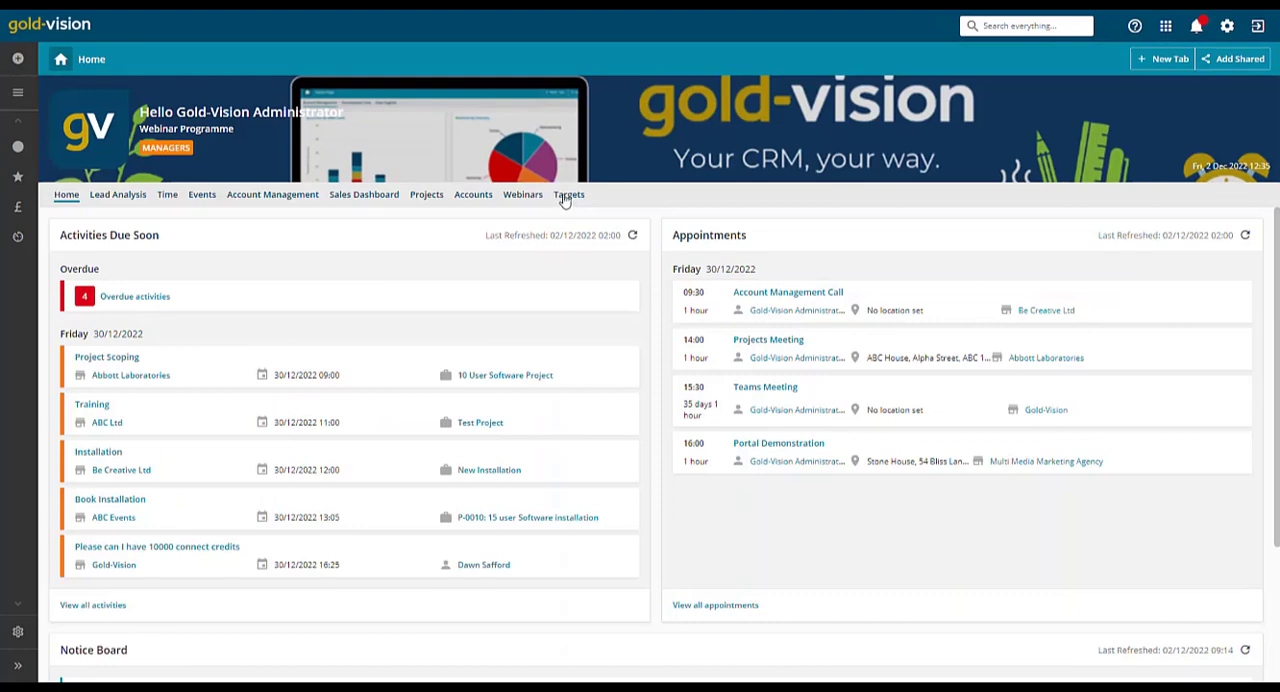
# Step: Share the home page Targets tab with other users
pyautogui.click(569, 194)
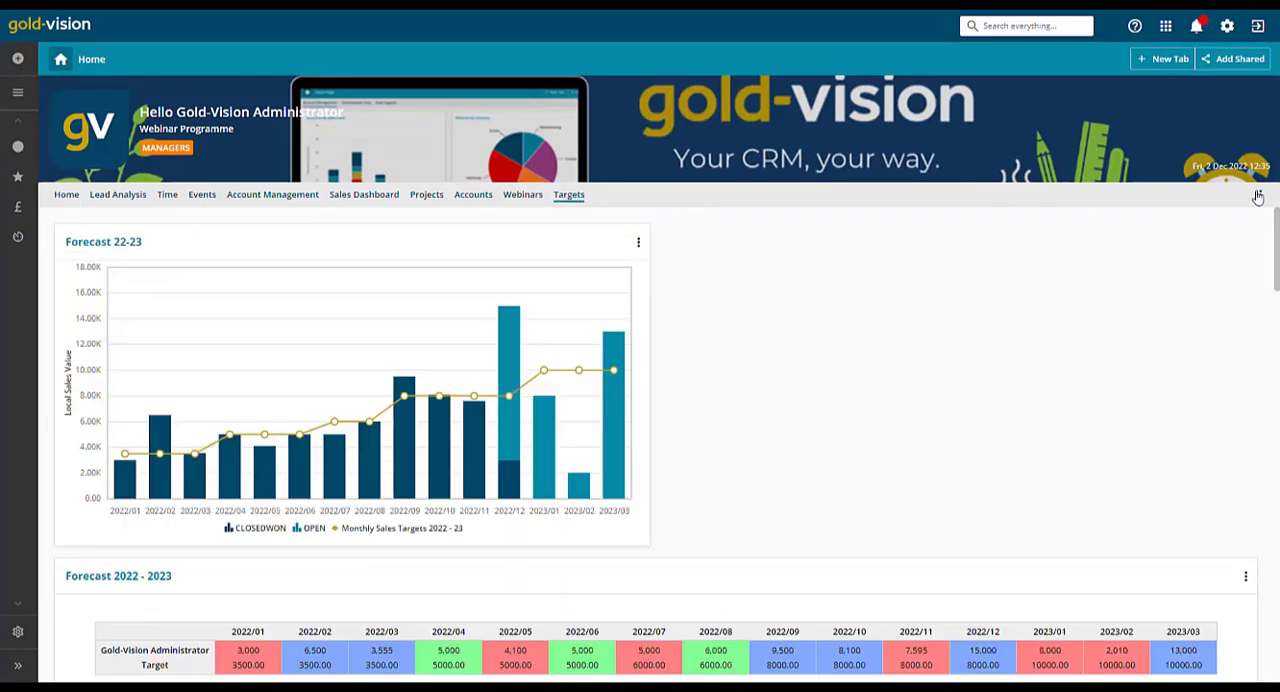
pyautogui.click(1261, 195)
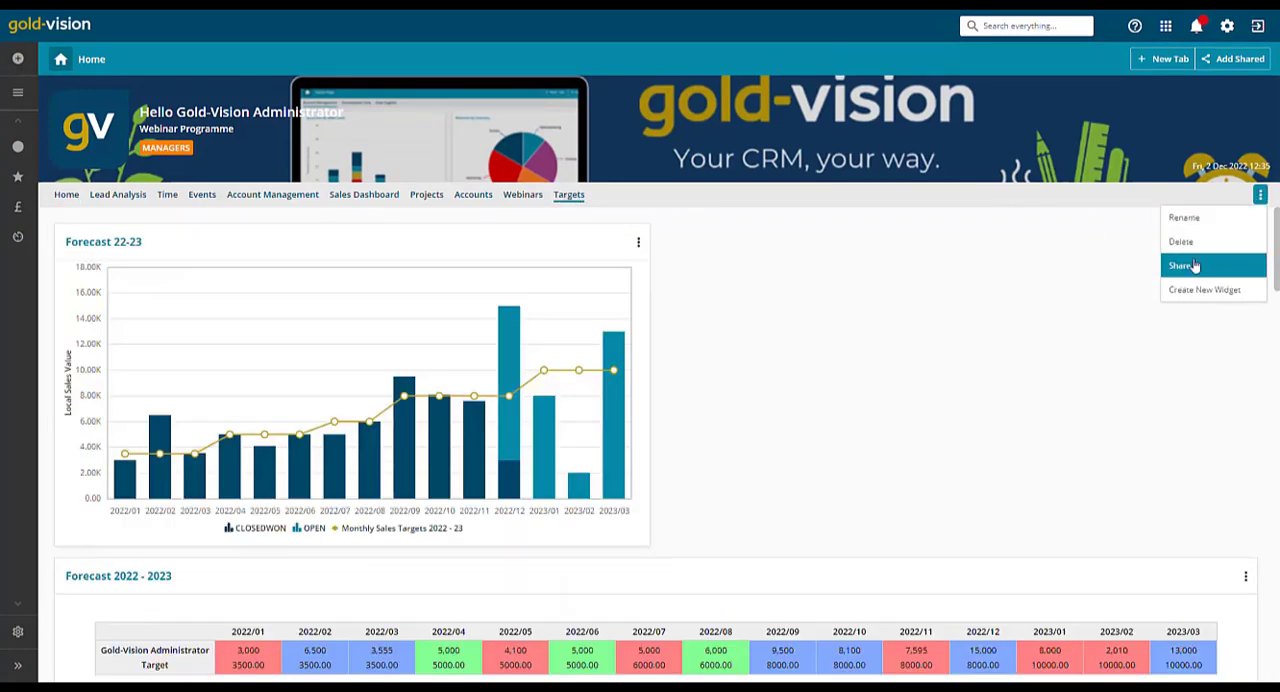
pyautogui.click(1185, 265)
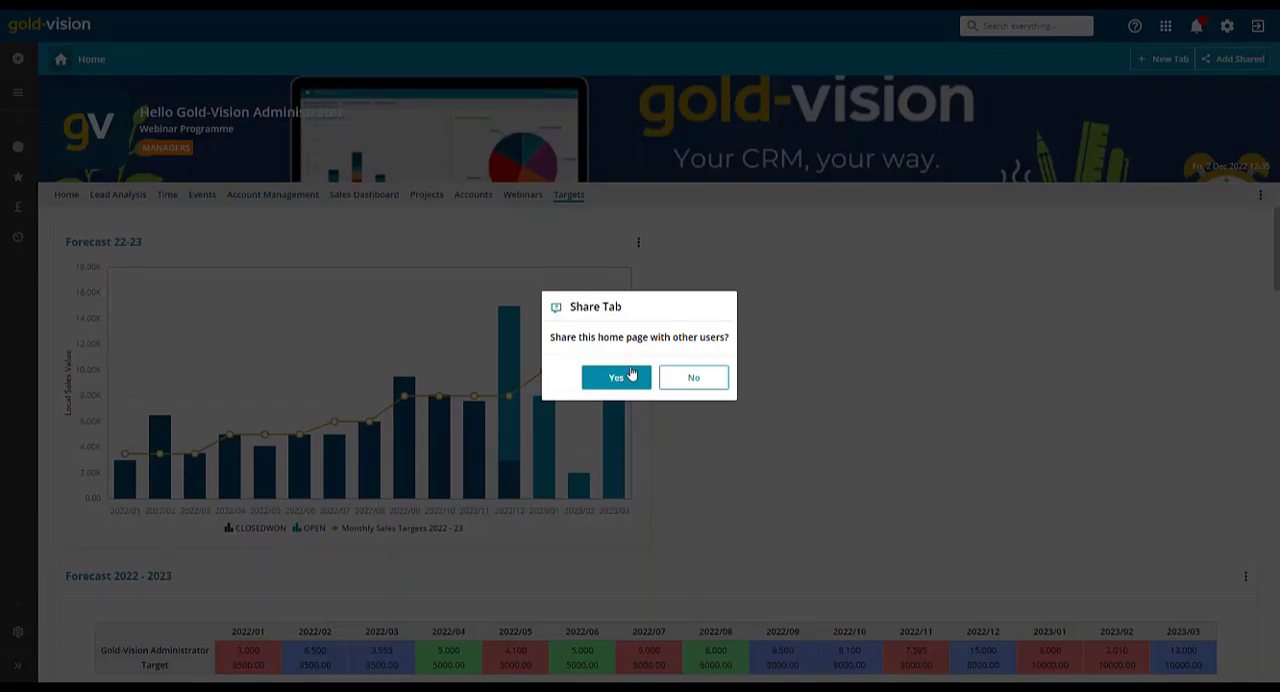
pyautogui.click(615, 377)
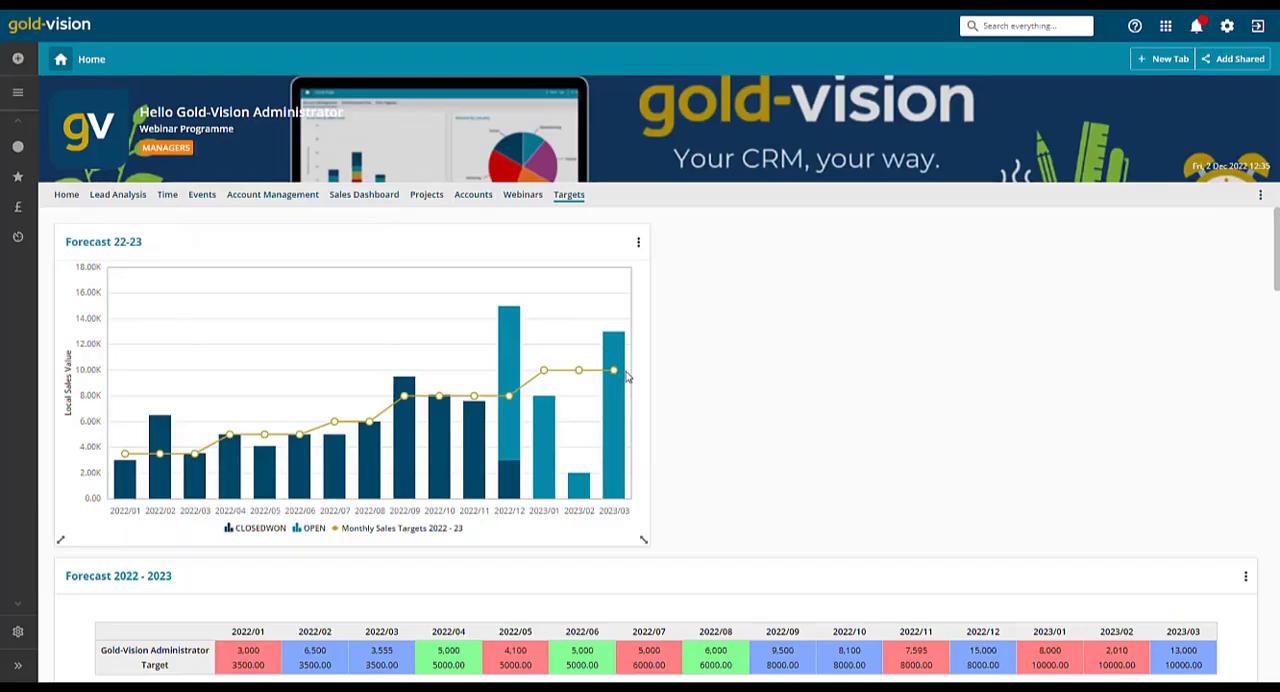
pyautogui.scroll(-3)
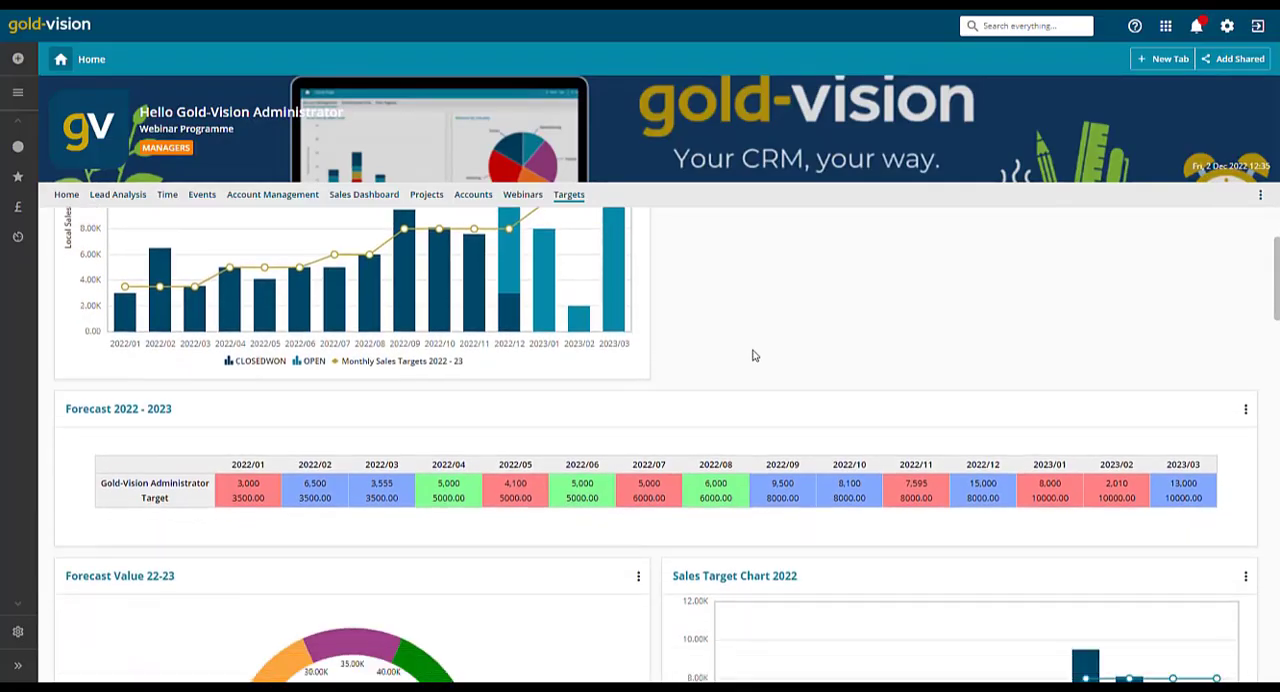
pyautogui.scroll(-3)
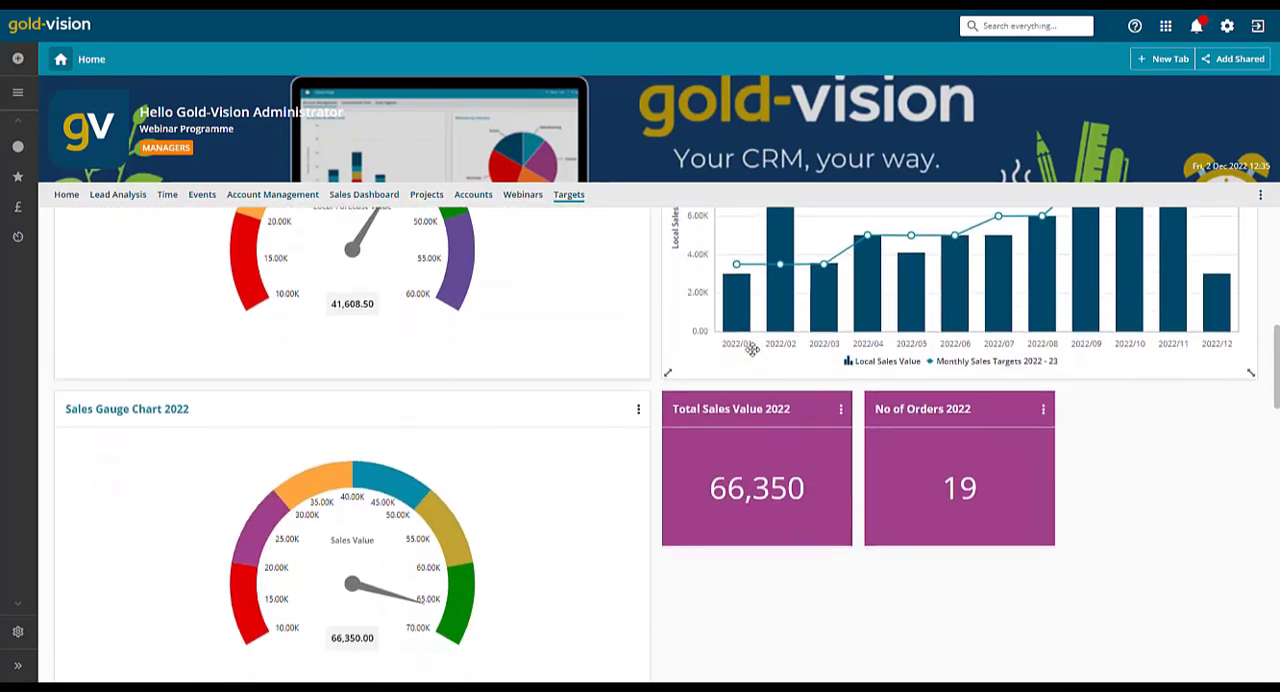
pyautogui.scroll(-3)
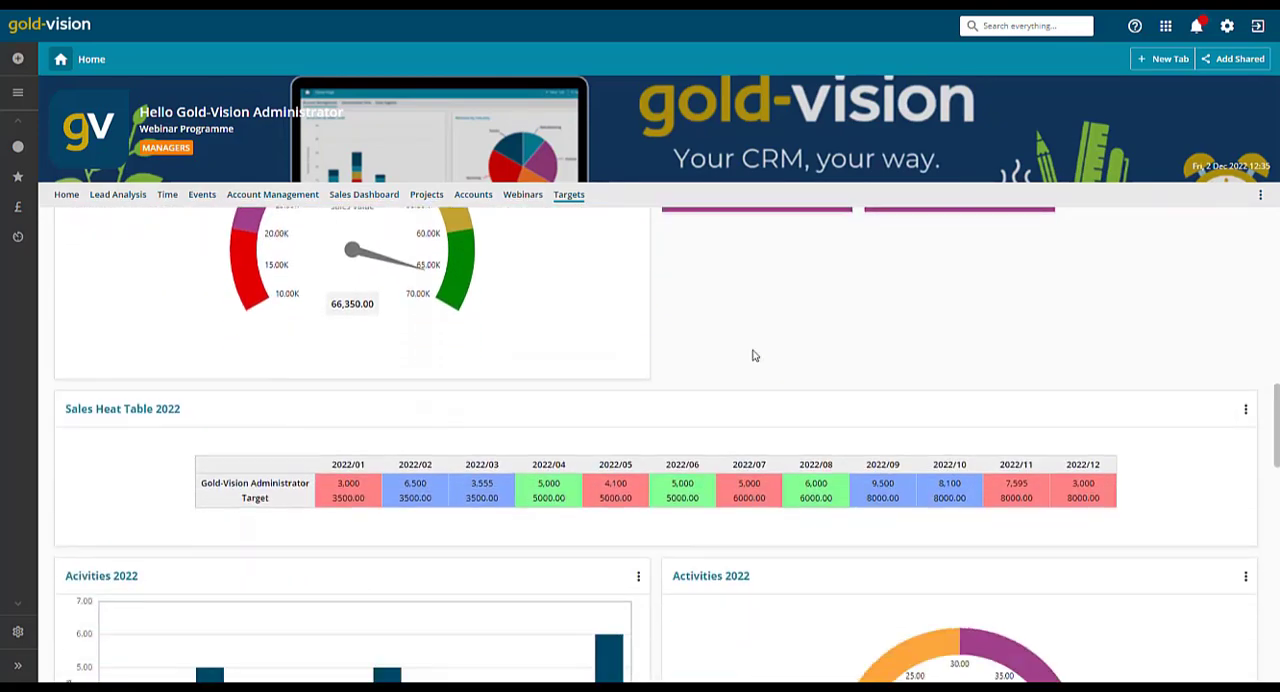